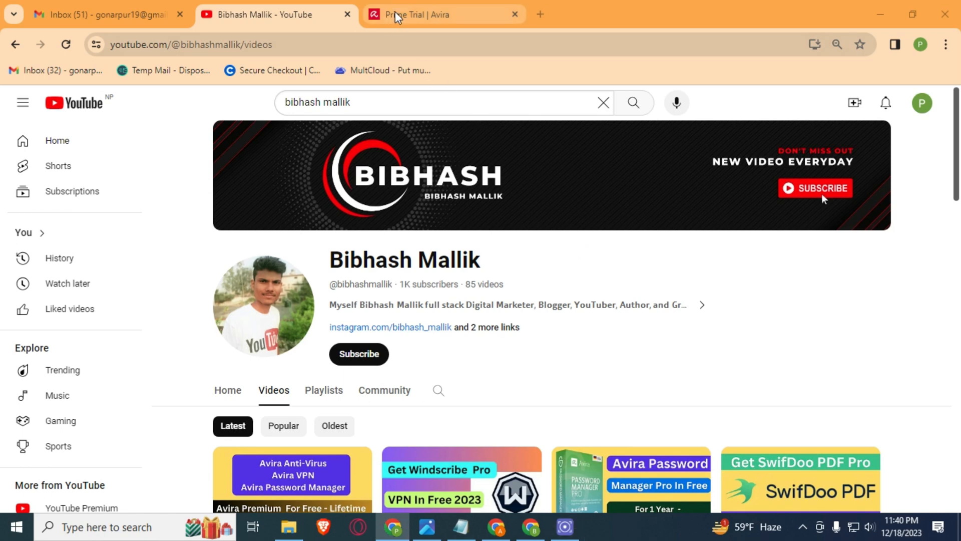
Review the Avira Prime trial page's credit wording and the YouTube channel page.
left_click(440, 14)
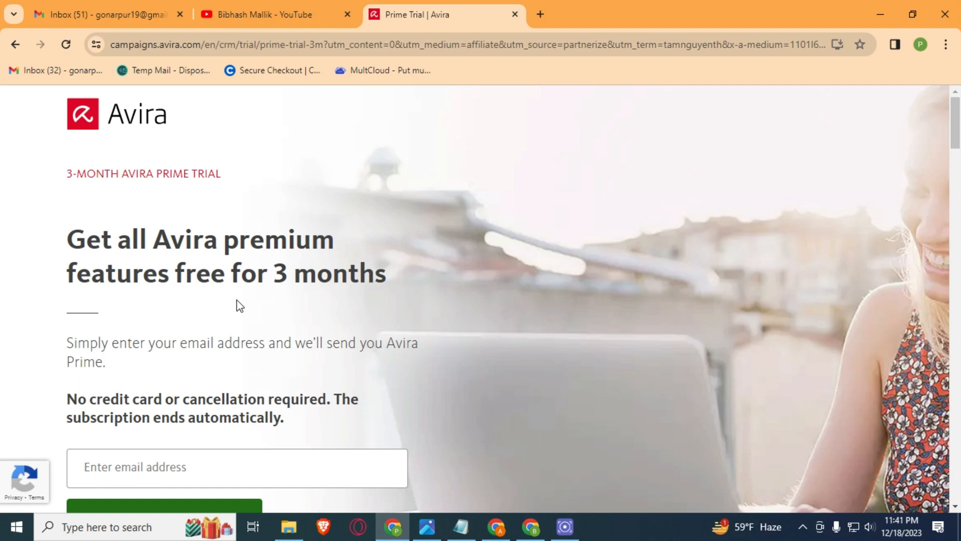
mouse_move(323, 275)
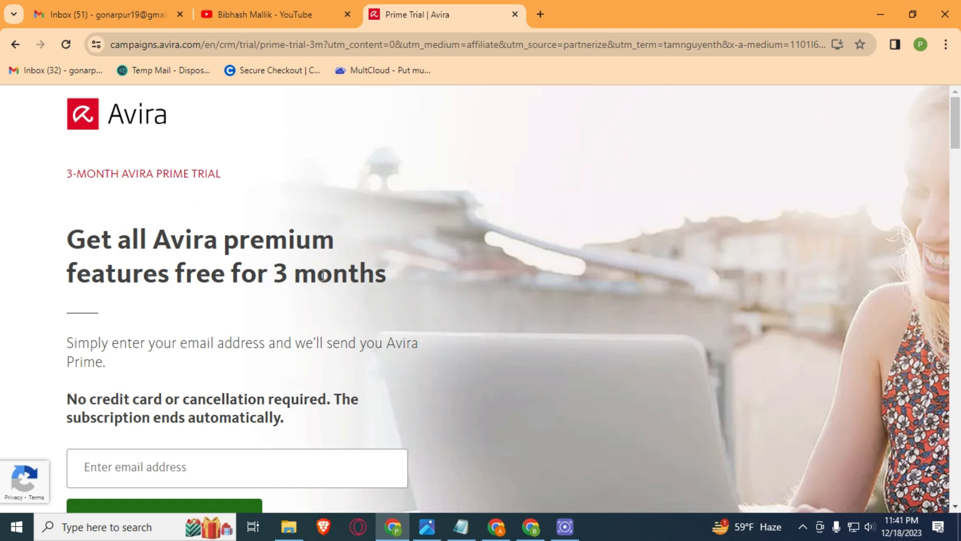
scroll("down", 3)
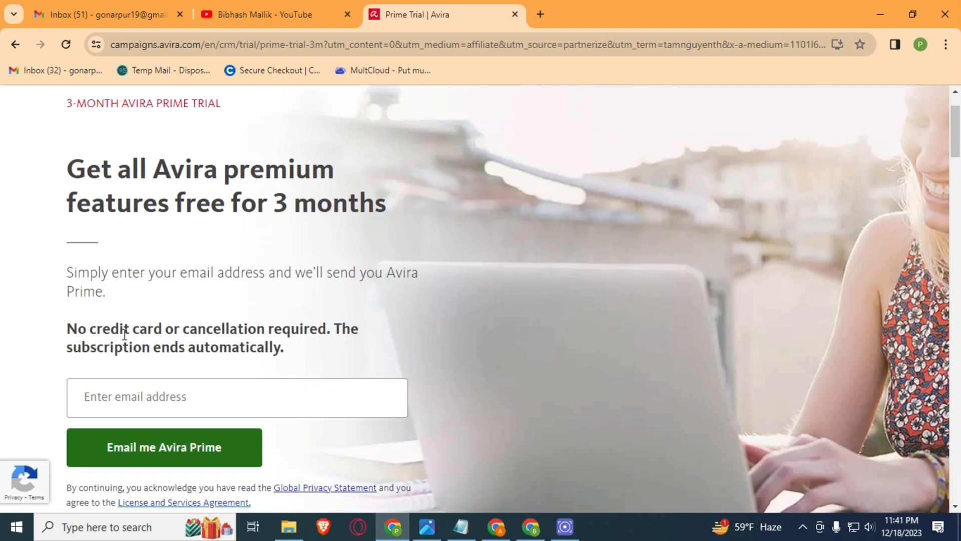
double_click(111, 329)
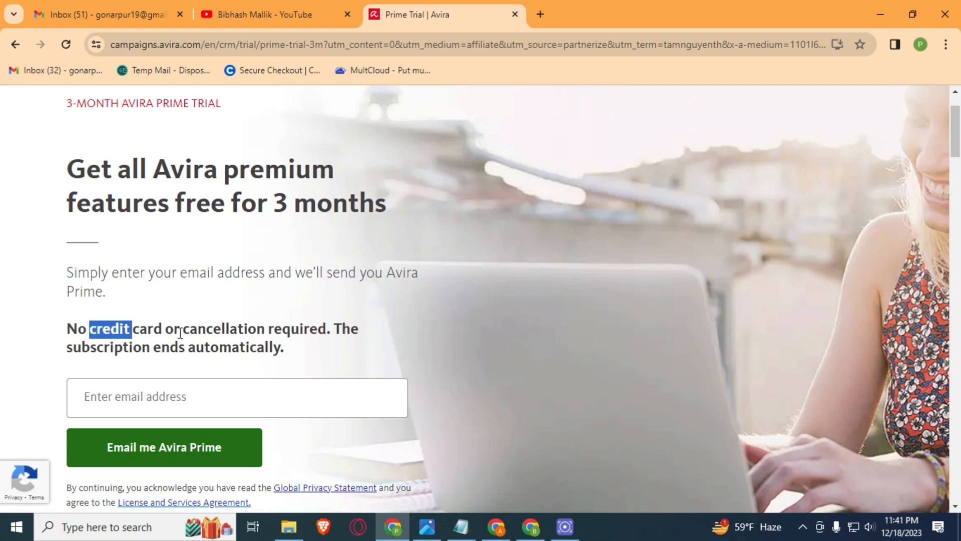
mouse_move(150, 374)
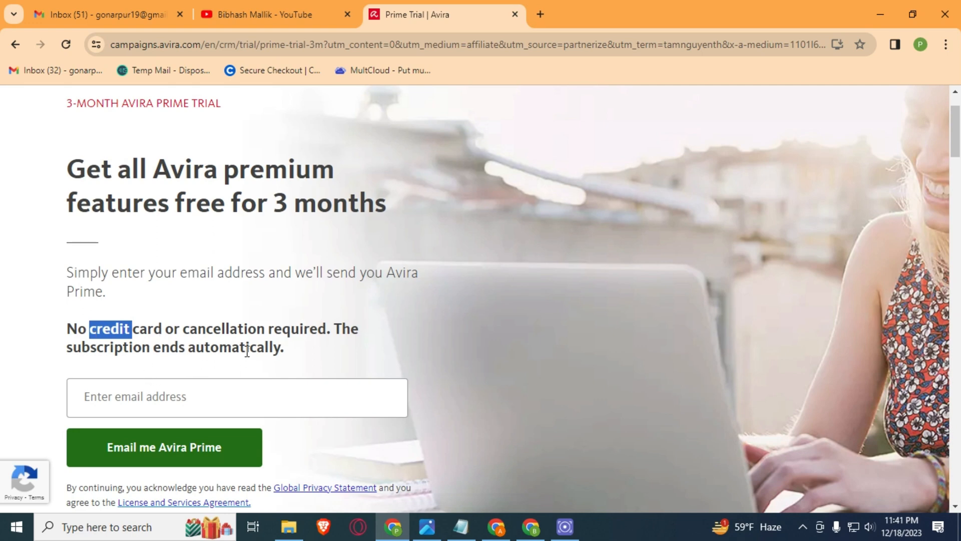
left_click(270, 14)
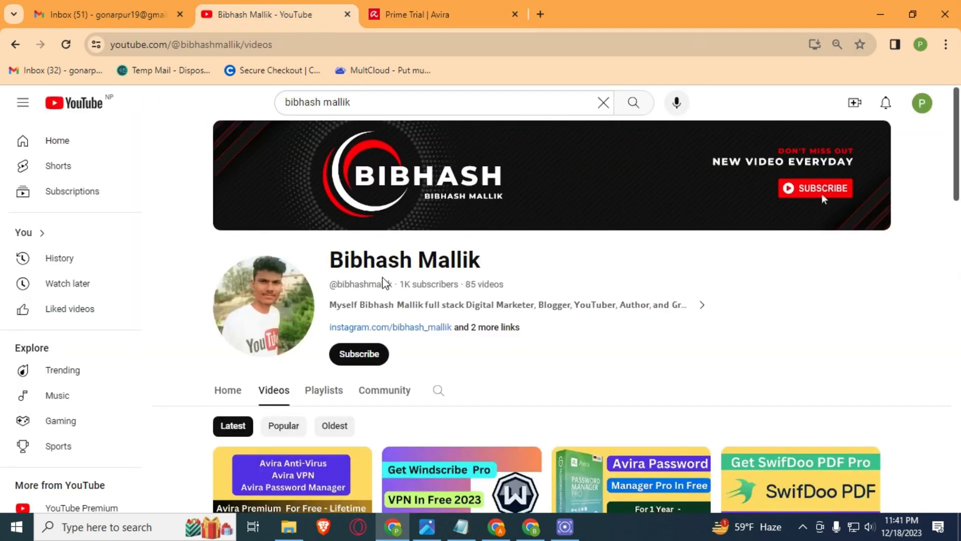
scroll("down", 3)
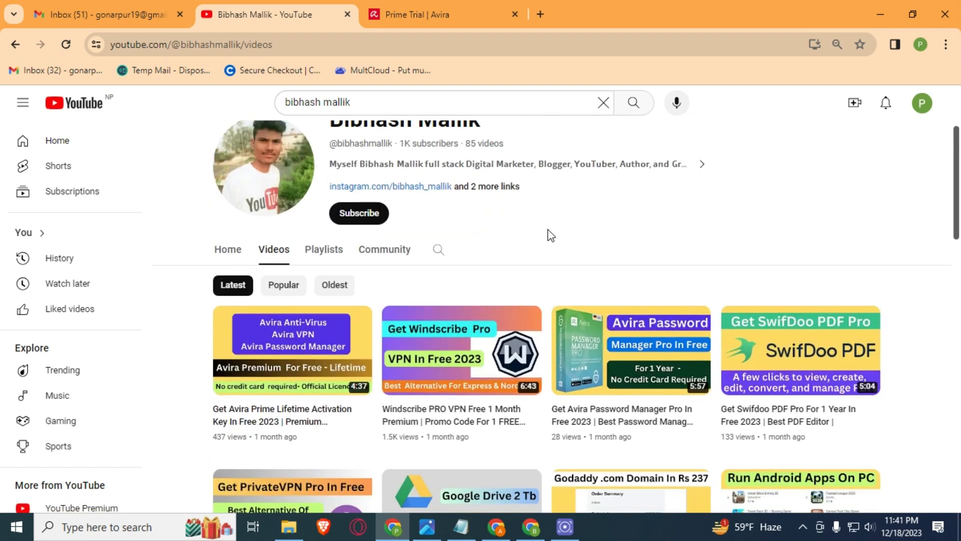
scroll("down", 3)
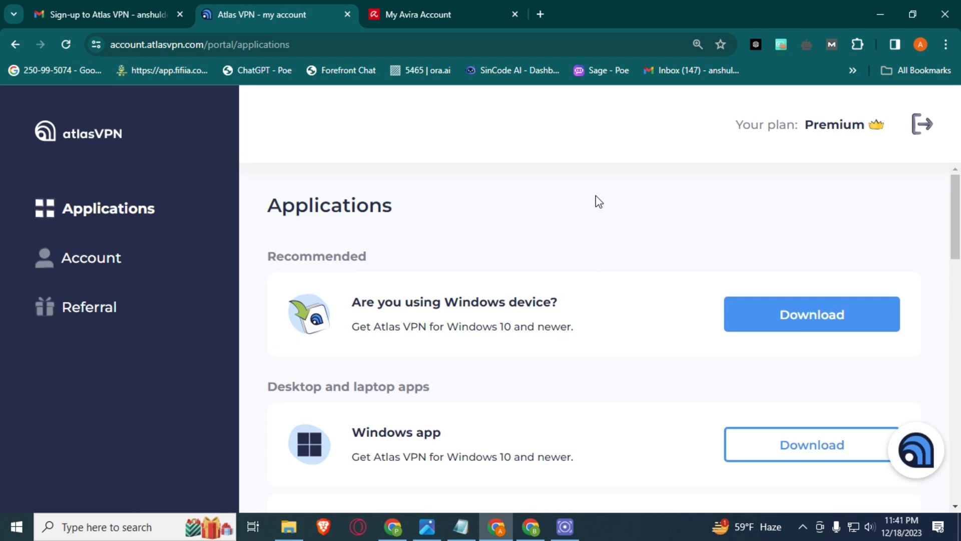
mouse_move(409, 426)
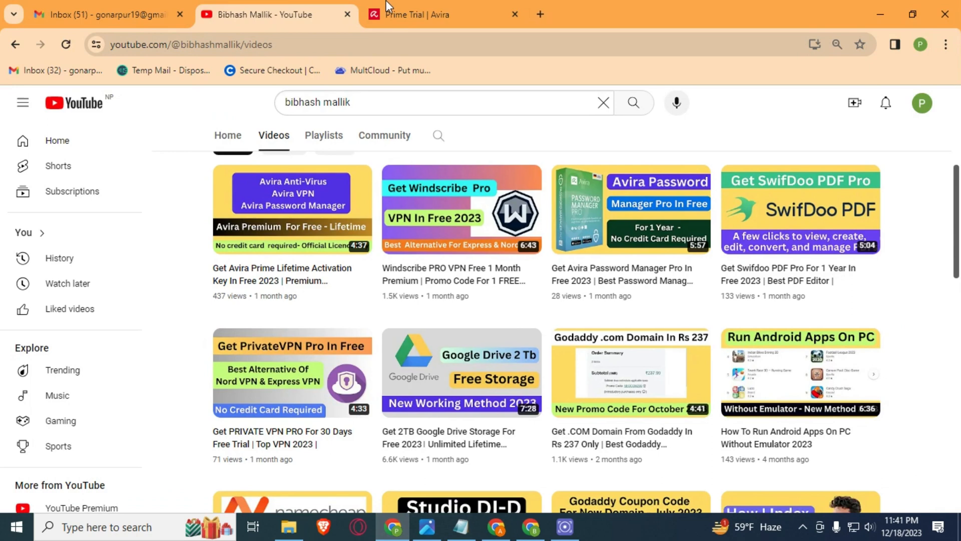
View the strike.JPG dashboard screenshot in Photos and return to the Gmail inbox.
left_click(440, 14)
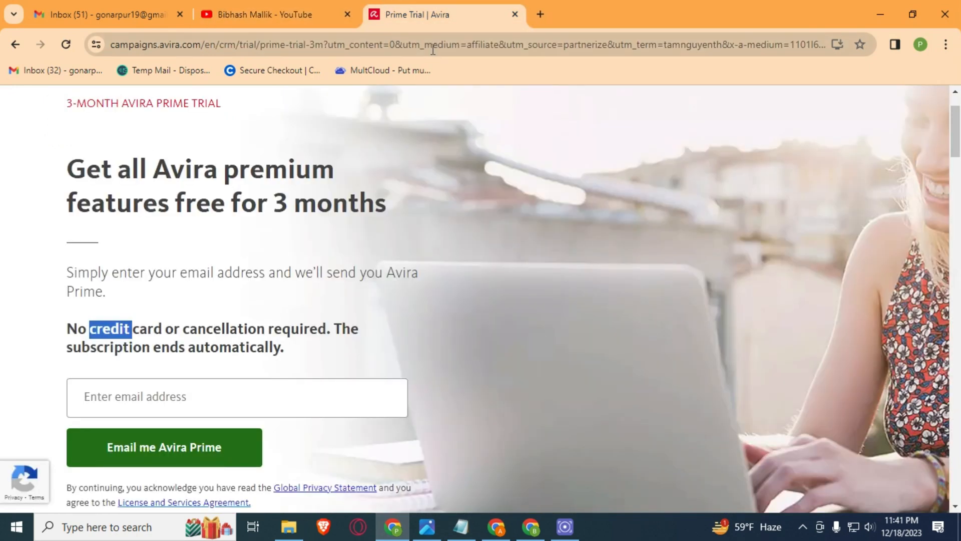
left_click(101, 14)
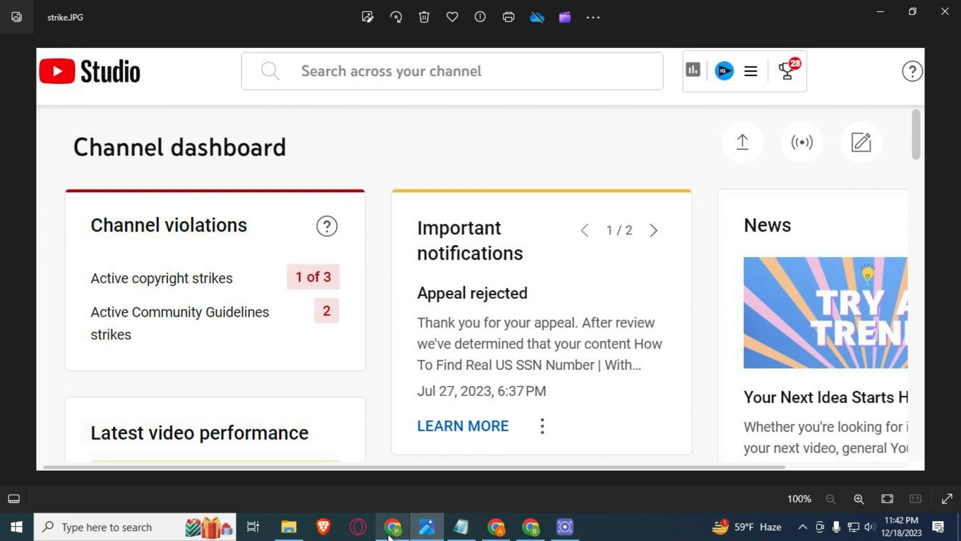
left_click(393, 531)
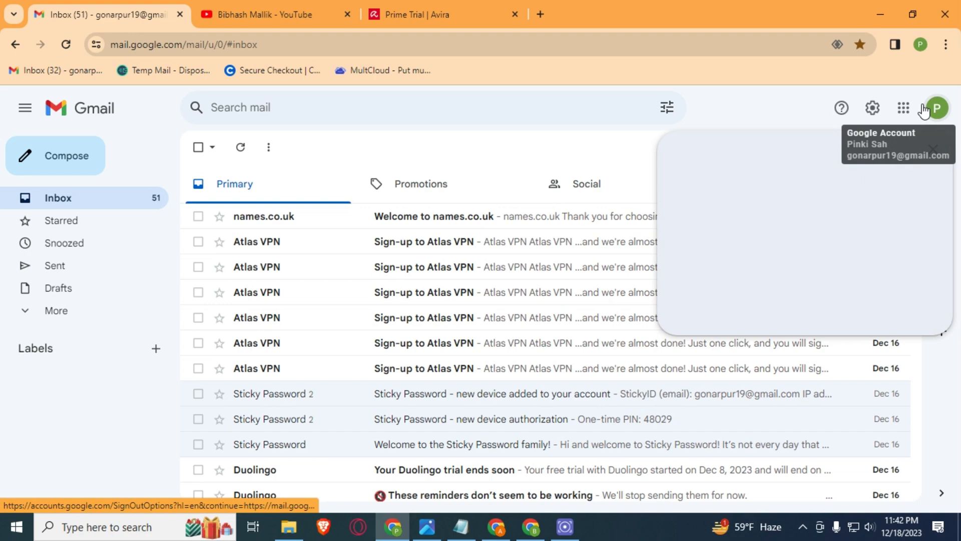
Copy the signed-in Gmail account's email address from the profile details.
left_click(936, 109)
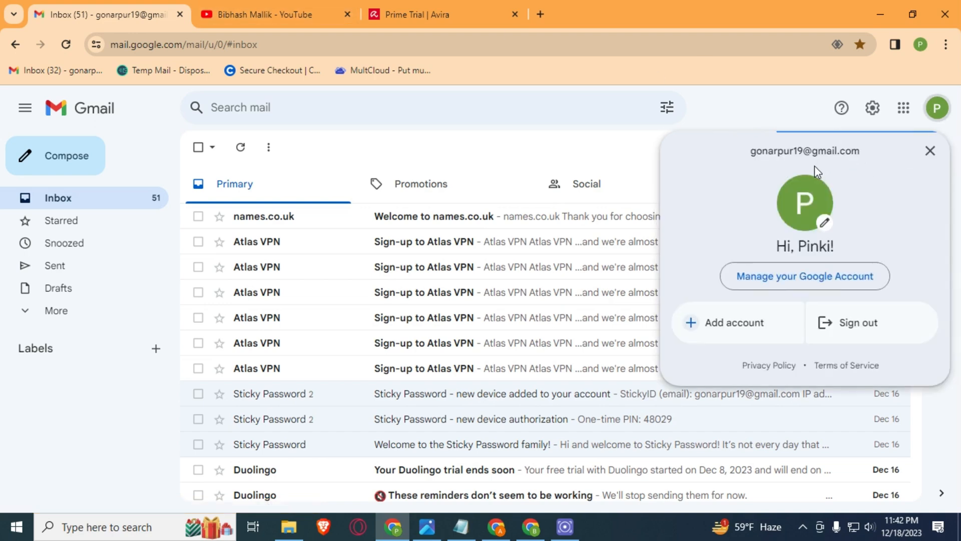
right_click(805, 151)
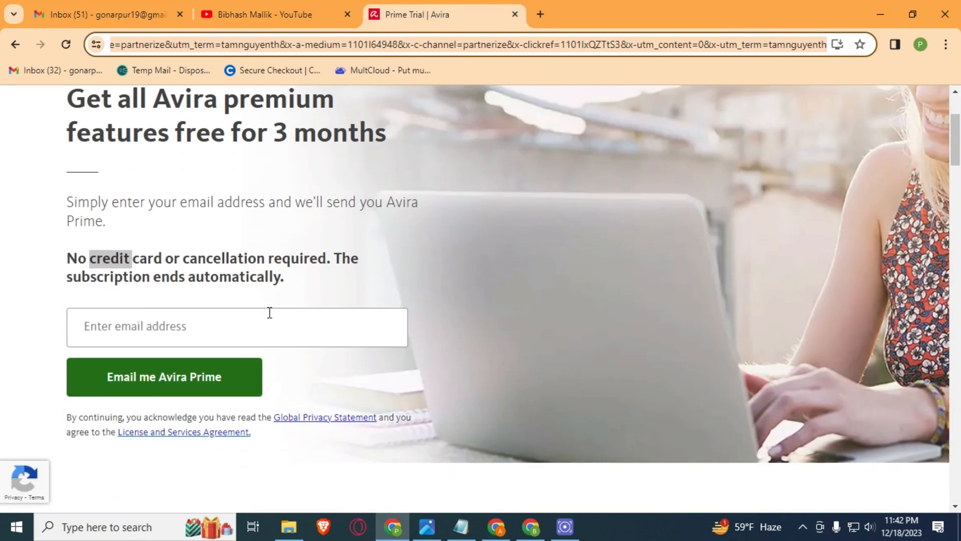
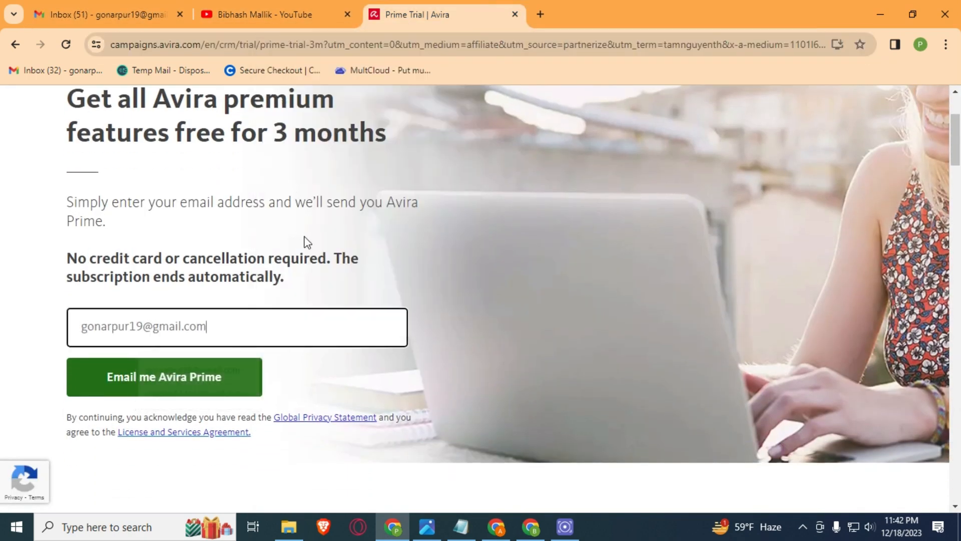
mouse_move(329, 230)
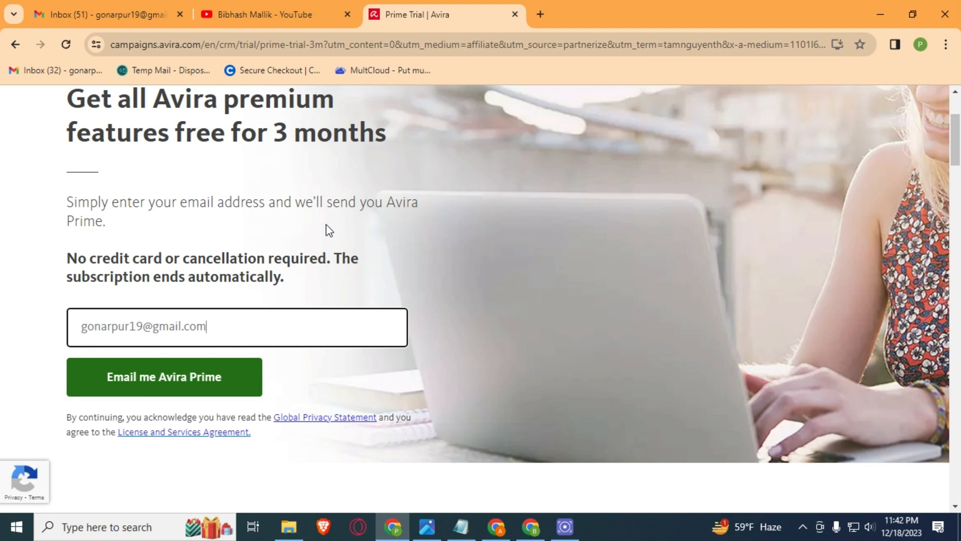
scroll("down", 3)
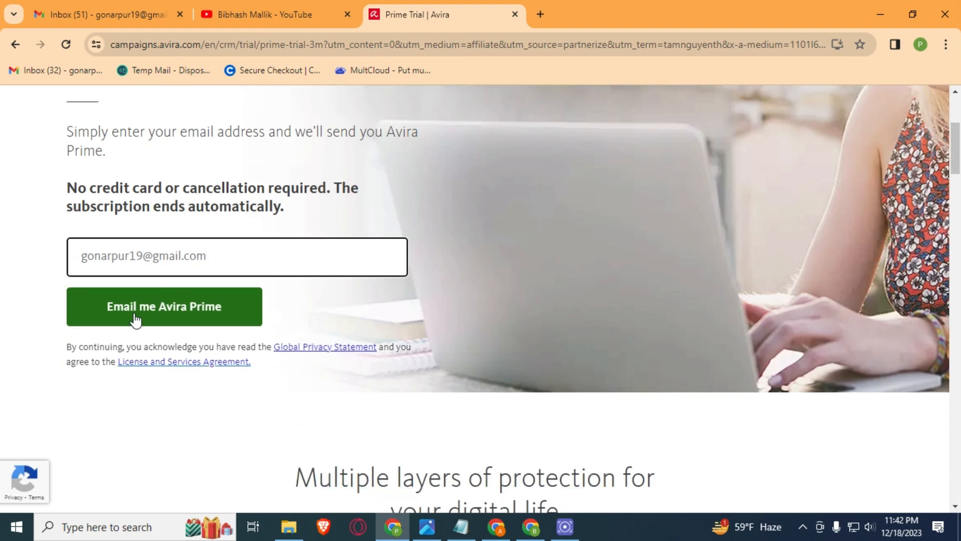
mouse_move(259, 252)
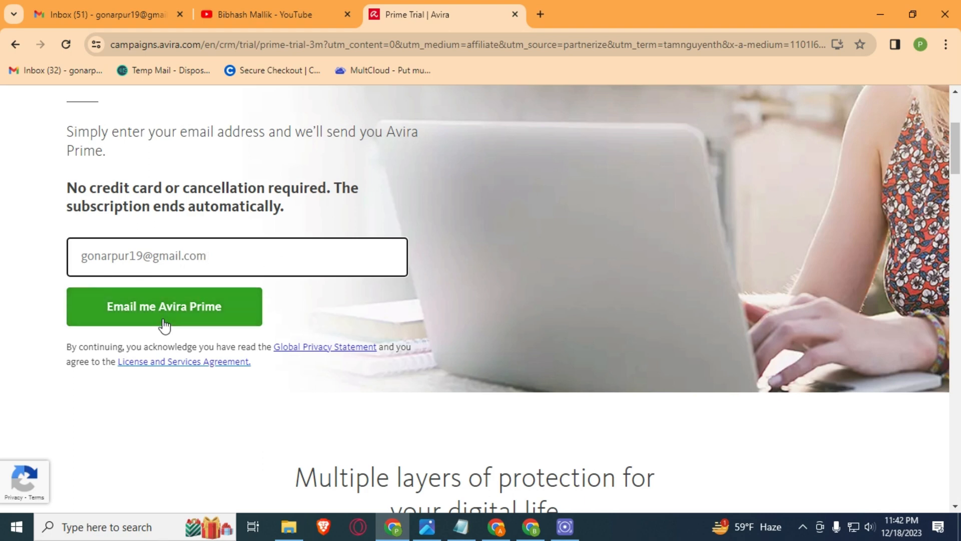
left_click(164, 306)
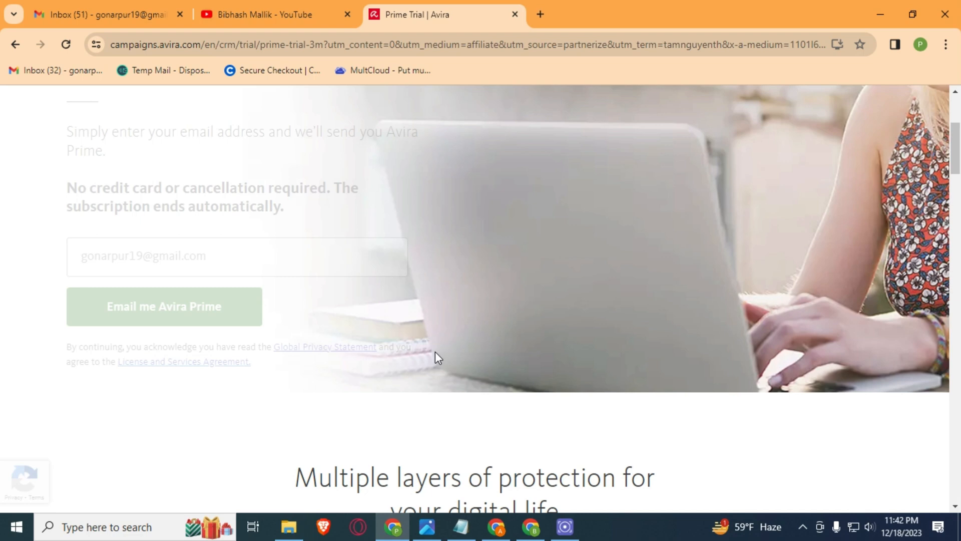
left_click(163, 306)
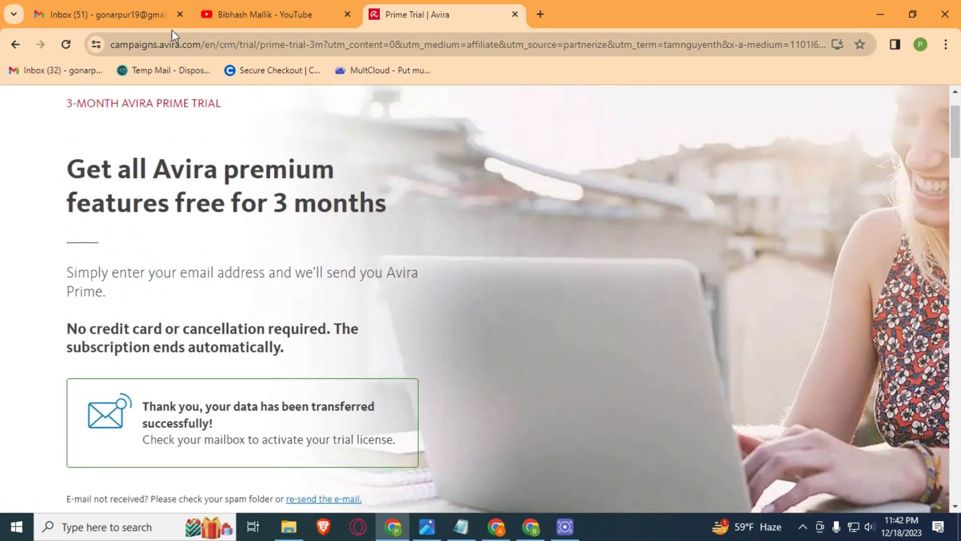
Follow the Avira activation email's 'Accept and install' link to the password setup page.
left_click(104, 14)
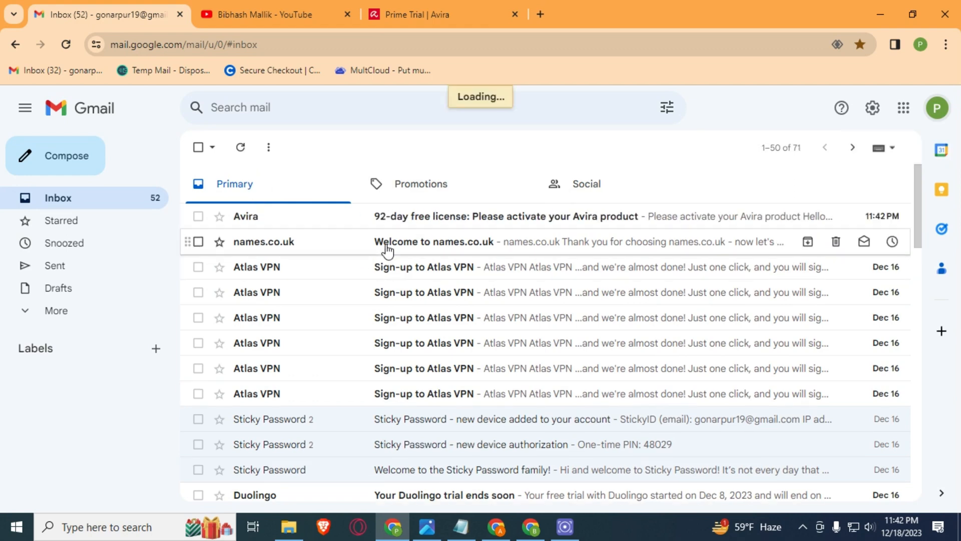
left_click(503, 217)
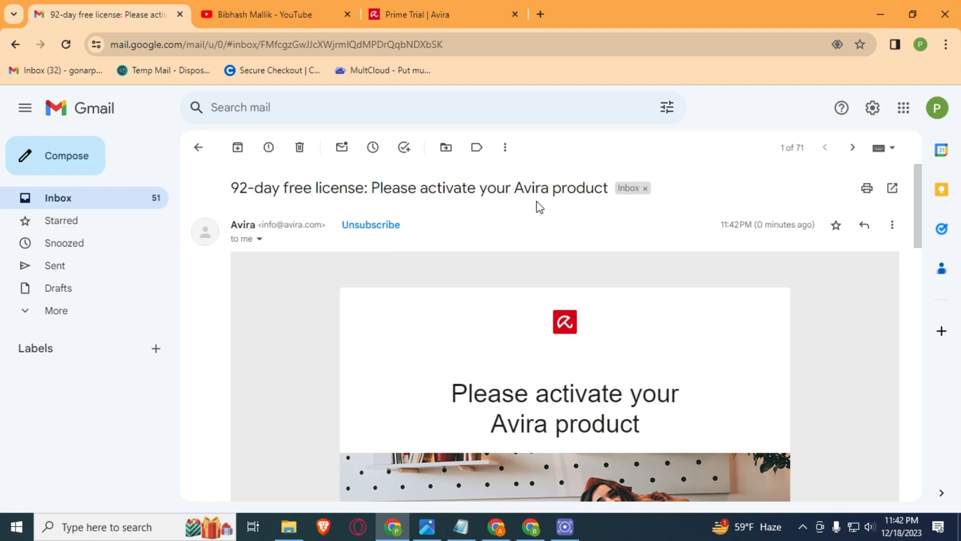
scroll("down", 3)
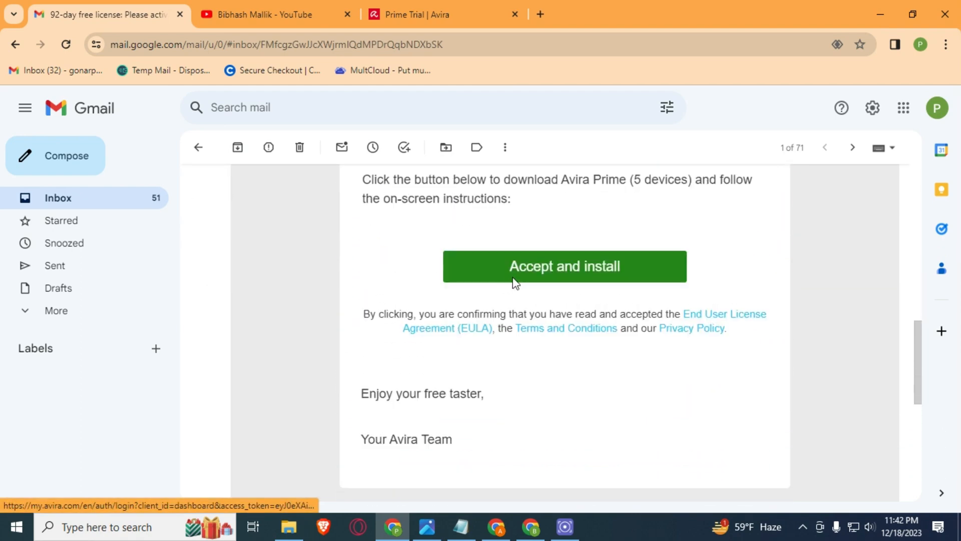
left_click(564, 267)
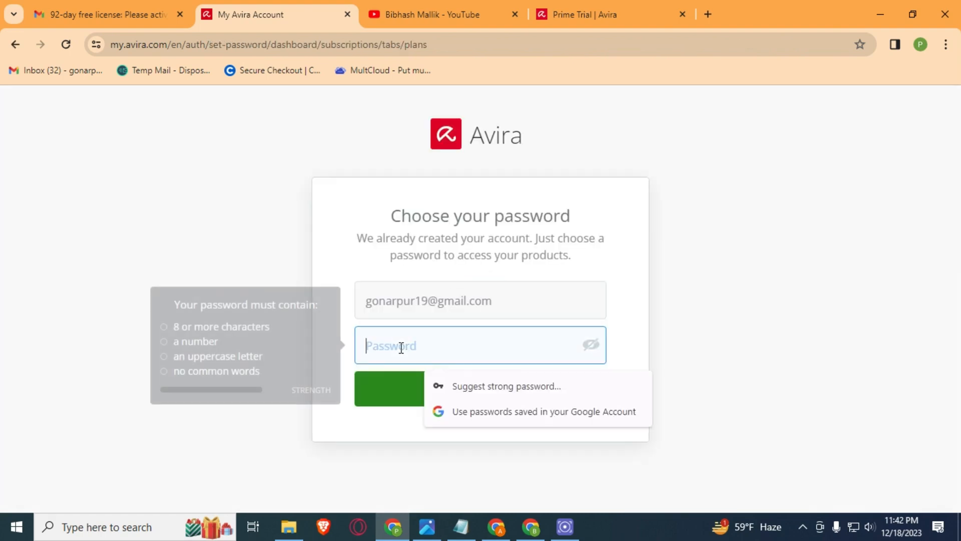
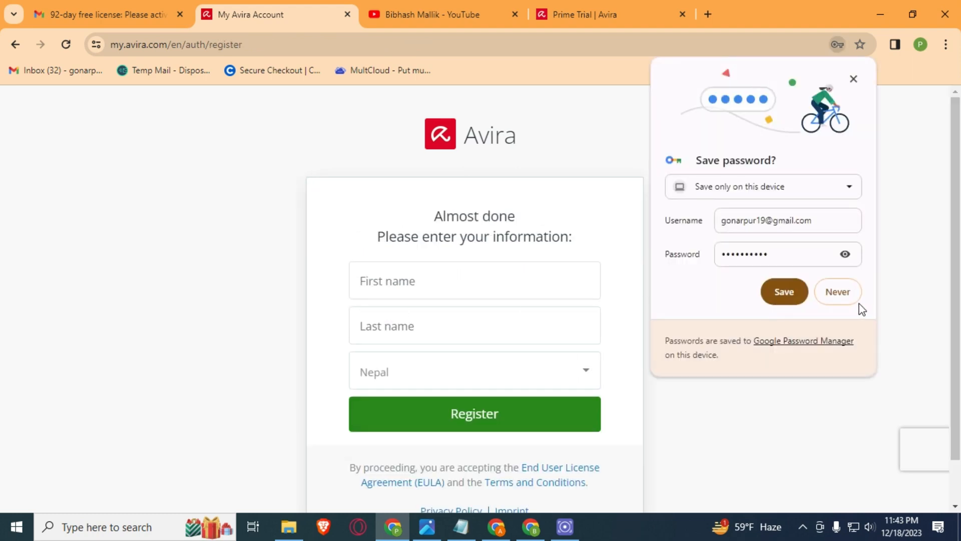
left_click(837, 292)
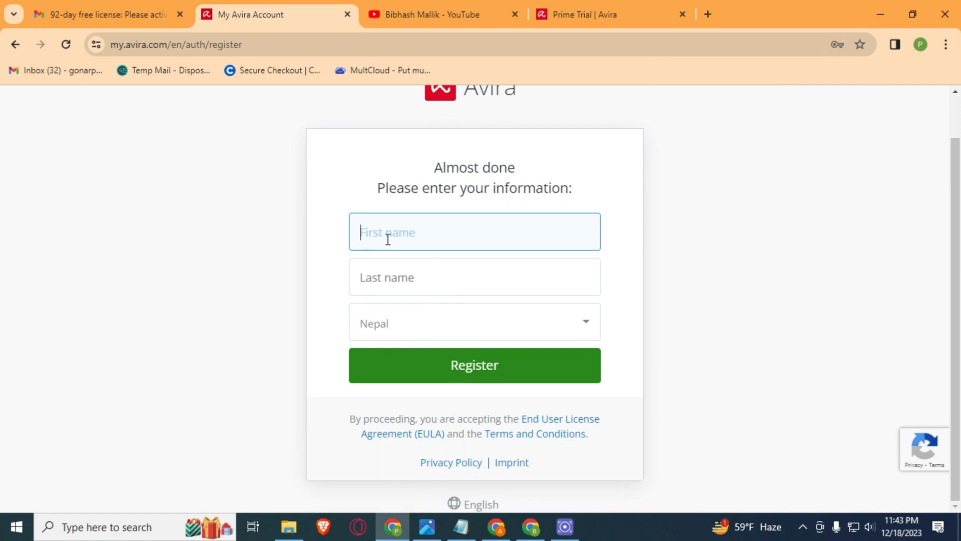
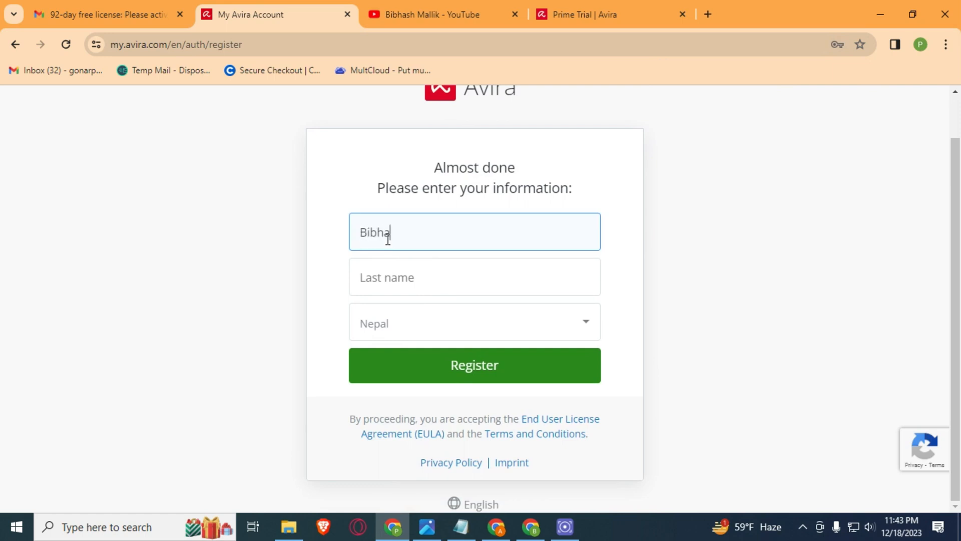
left_click(474, 276)
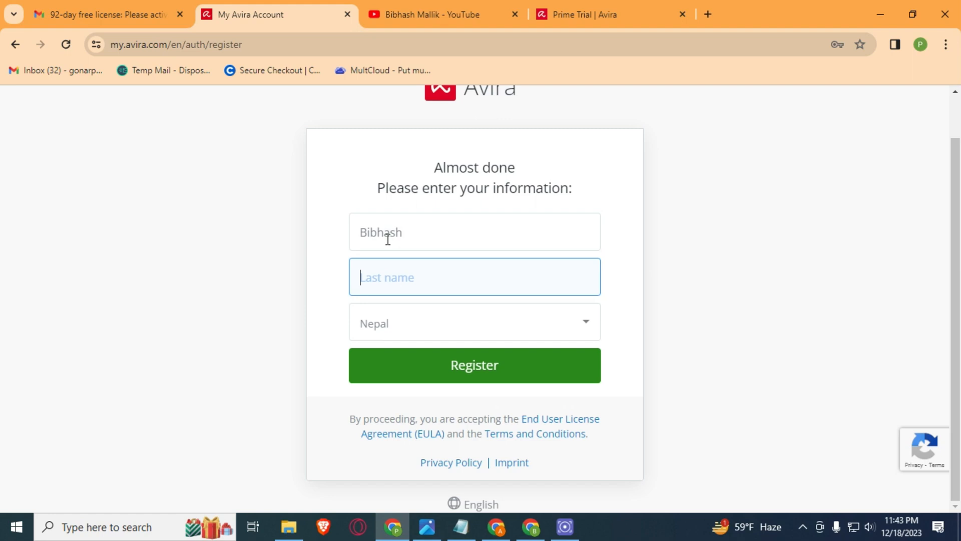
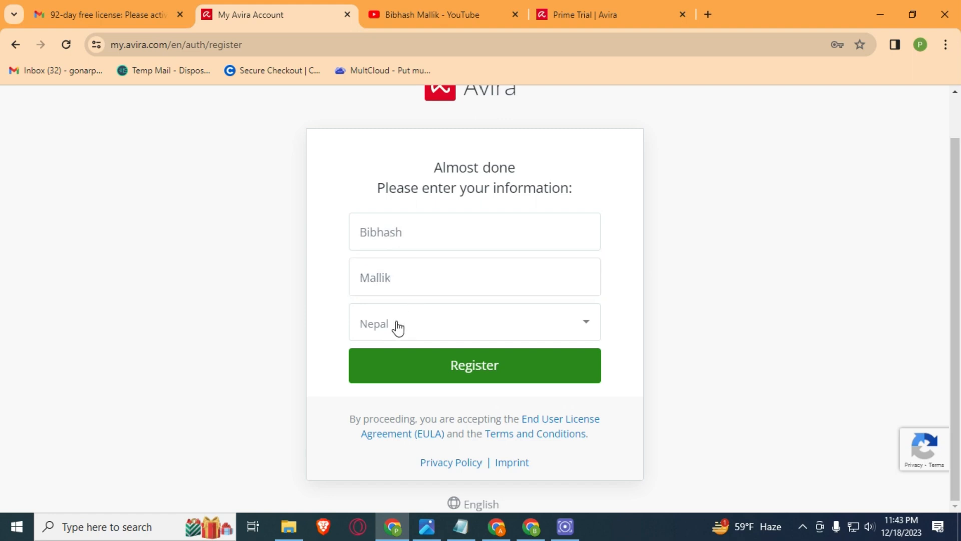
left_click(471, 322)
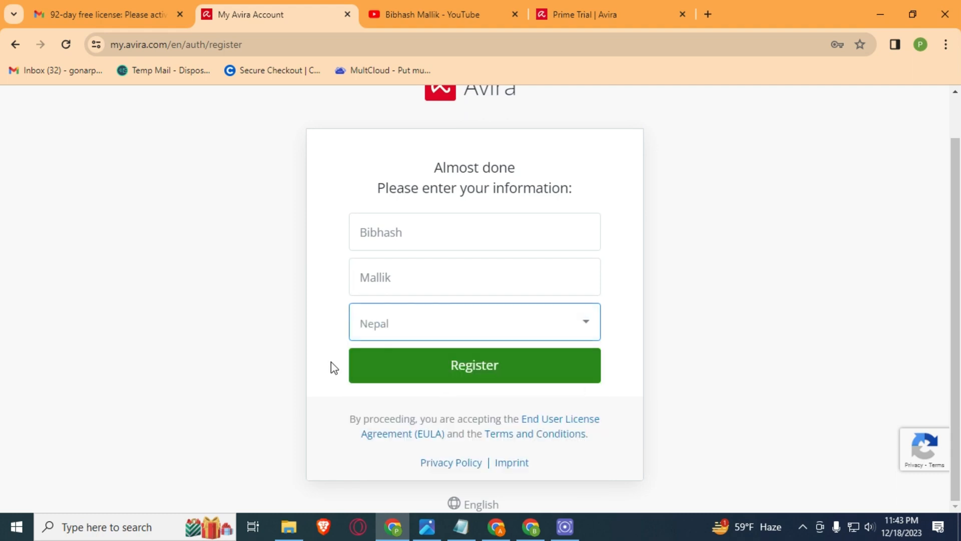
left_click(473, 321)
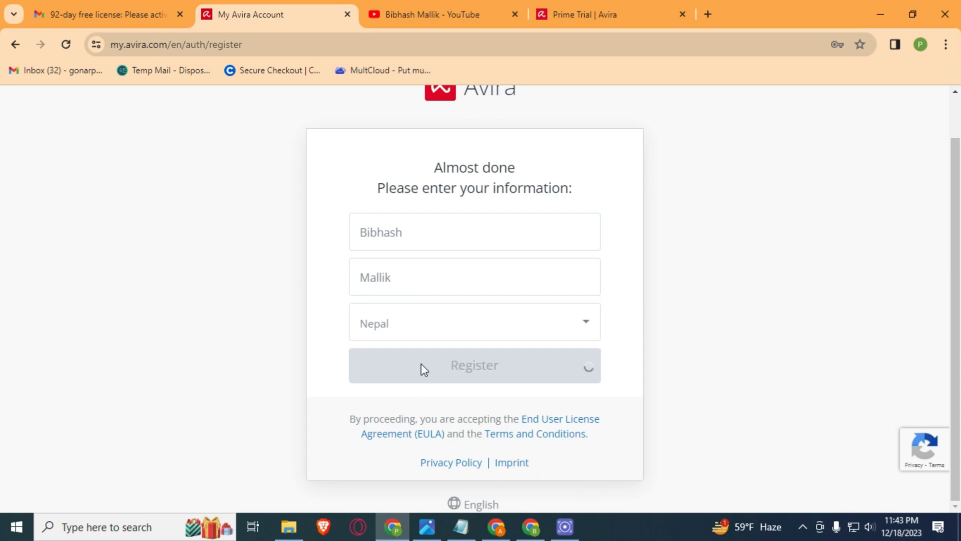
left_click(473, 364)
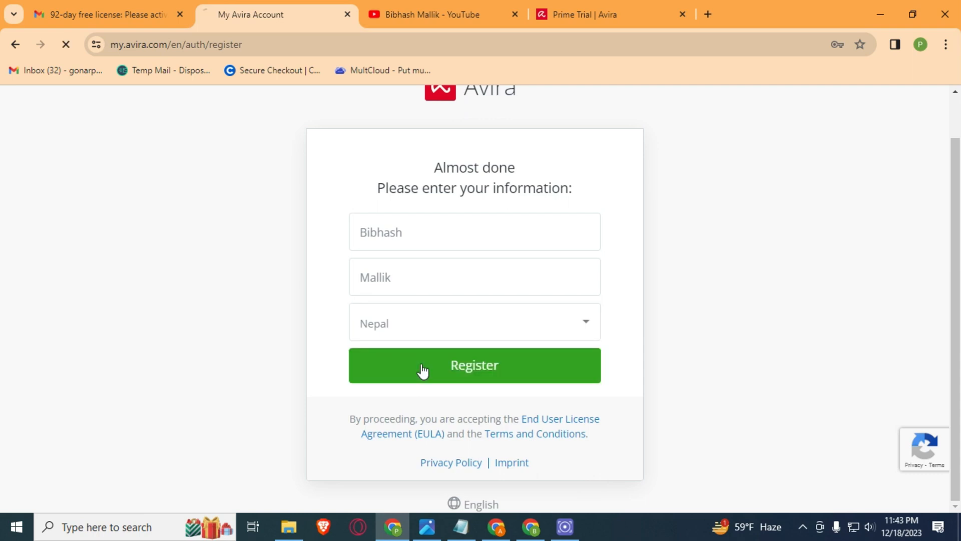
Show the install choices for the active Prime trial subscription on the Subscriptions tab.
left_click(473, 364)
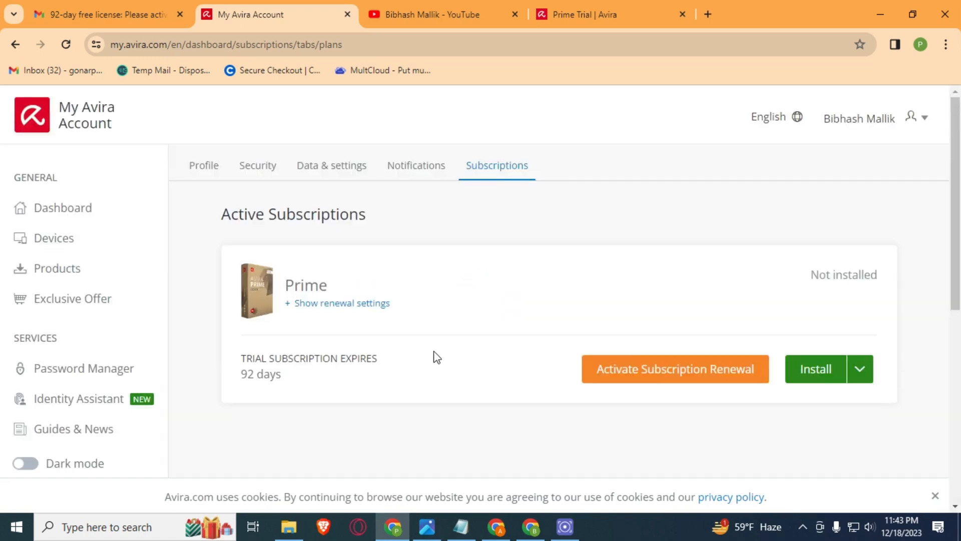
scroll("down", 3)
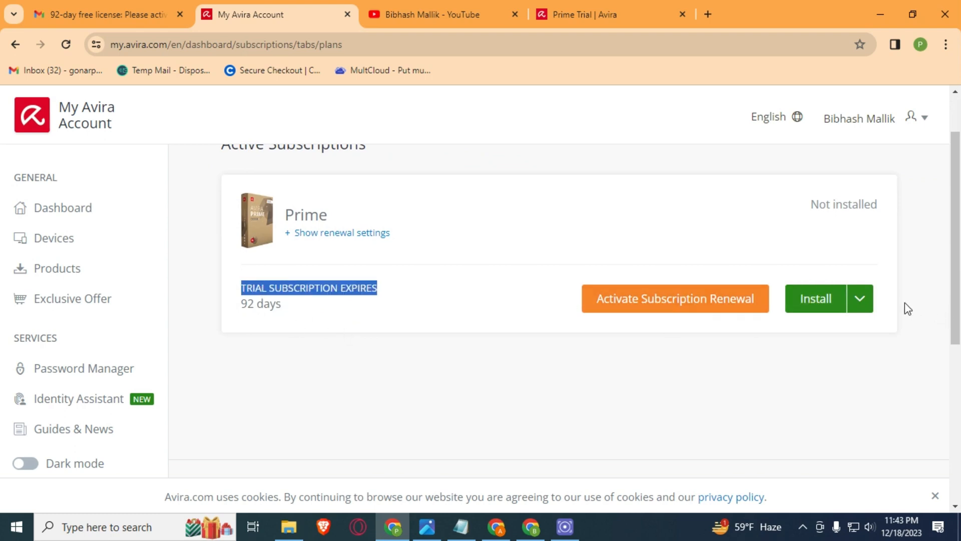
left_click(859, 300)
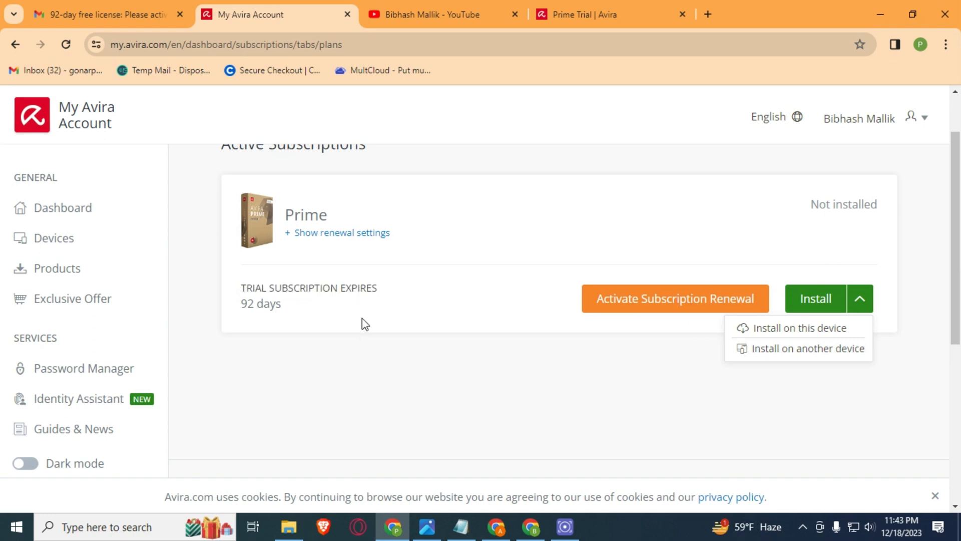
mouse_move(56, 269)
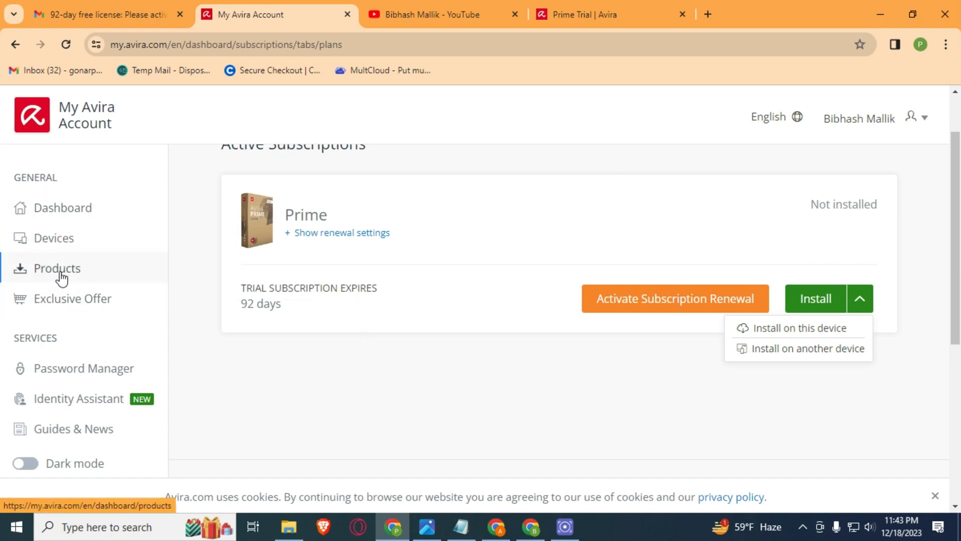
Request the Phantom VPN installation for this Windows device from the Products page.
left_click(57, 268)
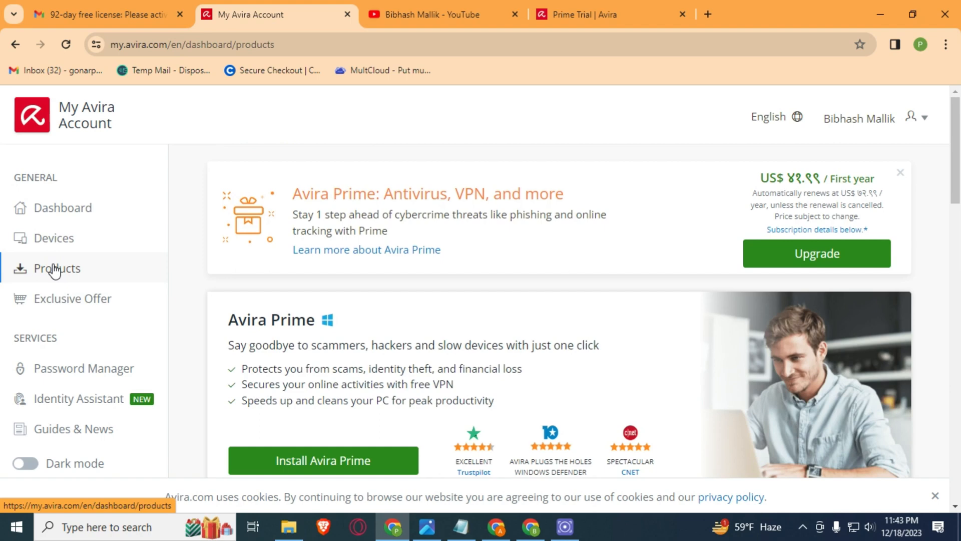
scroll("down", 3)
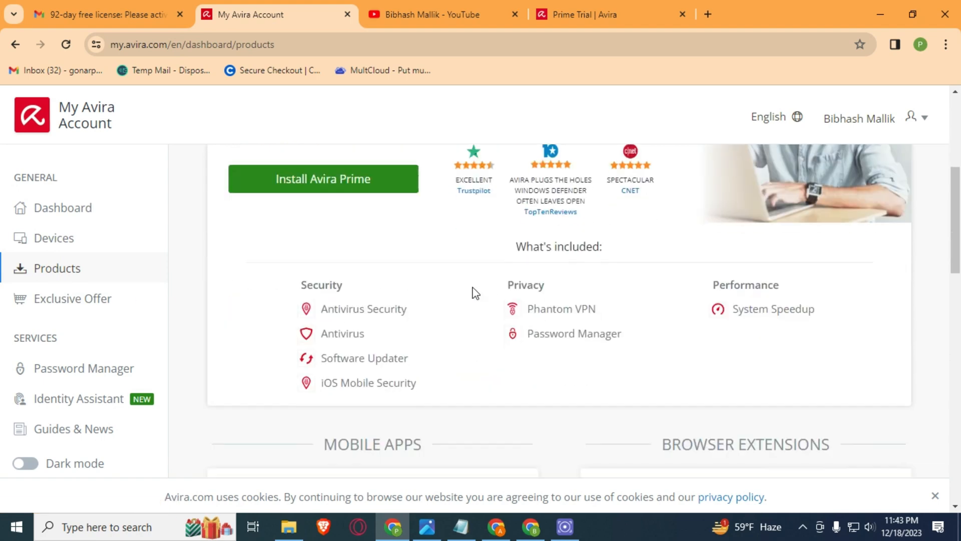
scroll("down", 3)
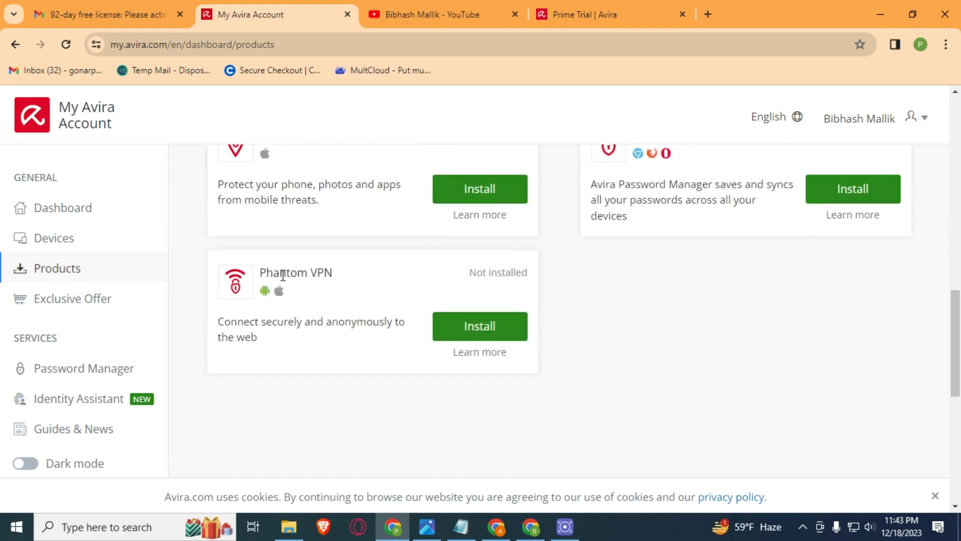
left_click(478, 325)
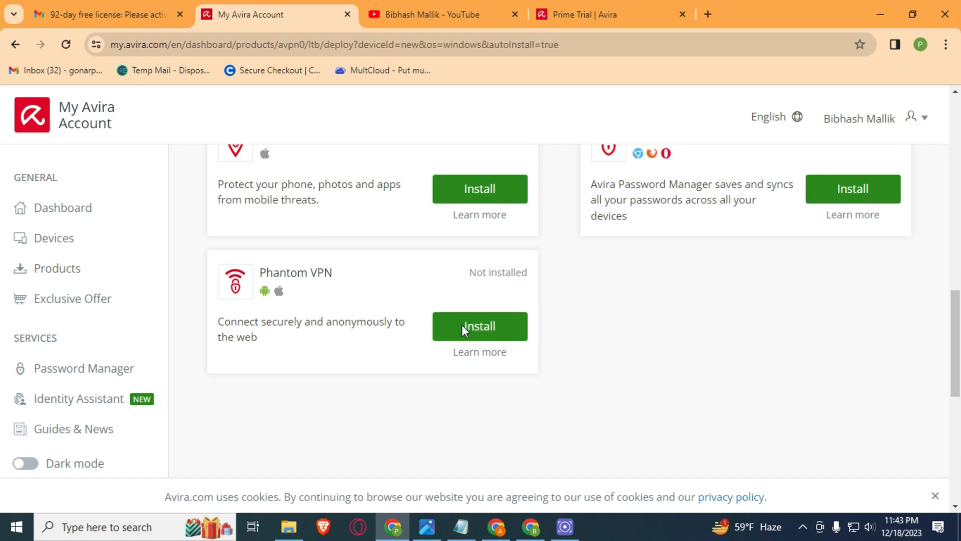
Launch the downloaded Phantom VPN installer and dismiss the 'First step successfully completed' dialog.
left_click(480, 326)
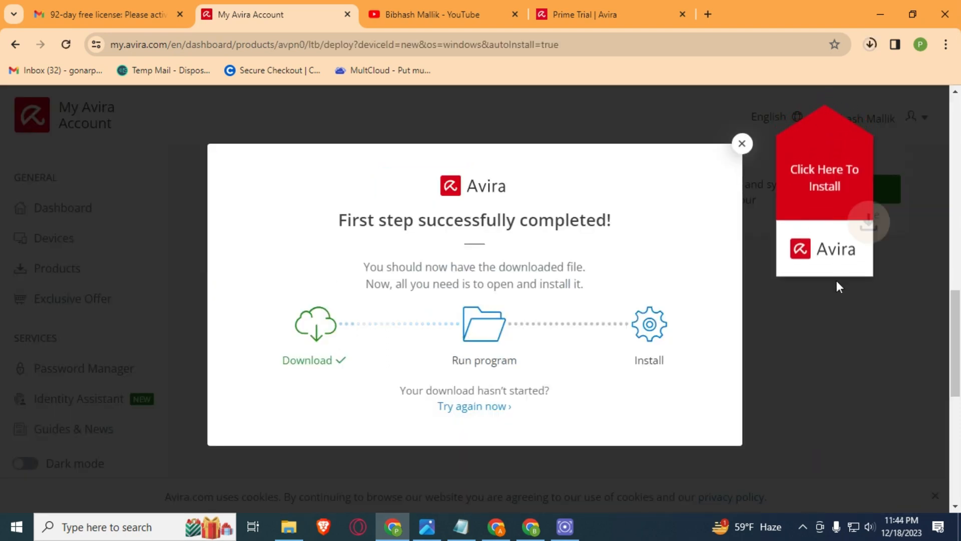
left_click(869, 44)
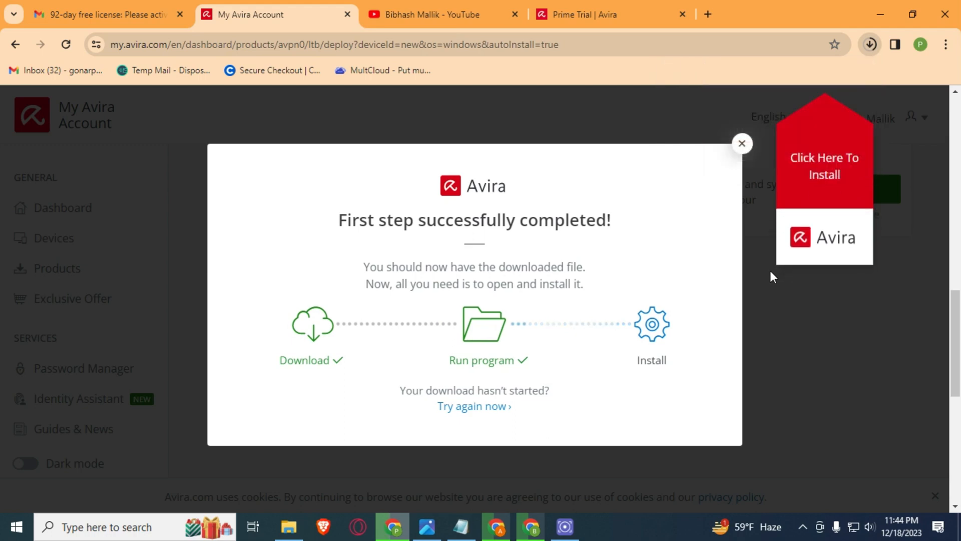
left_click(742, 144)
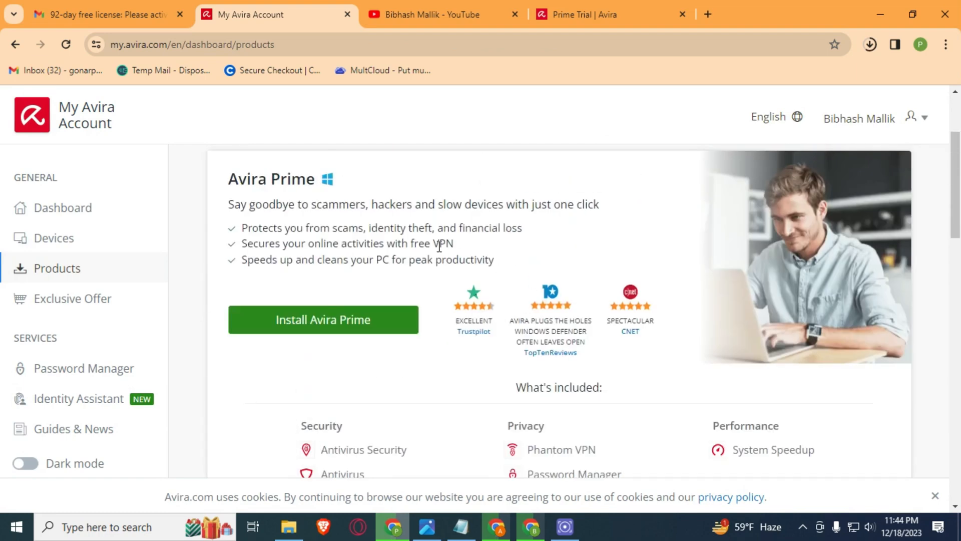
scroll("down", 3)
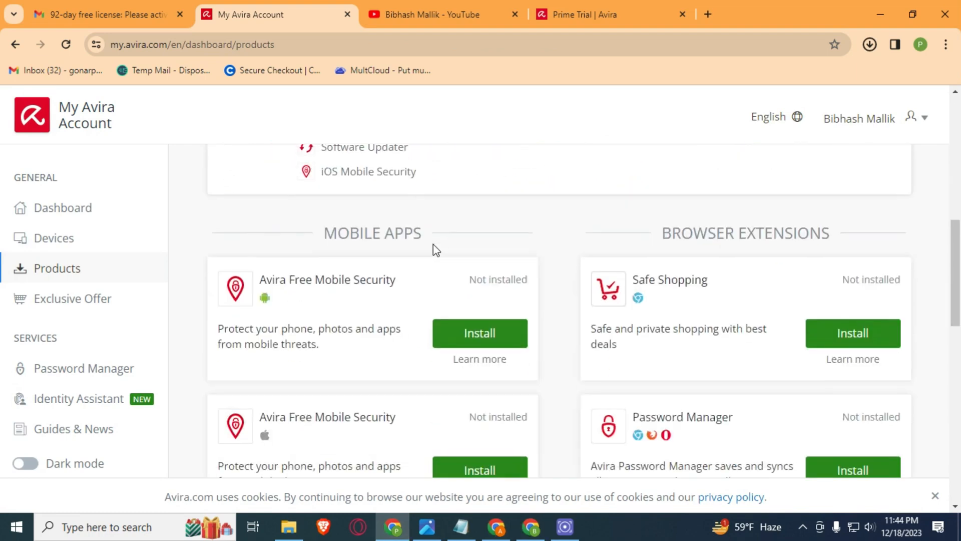
scroll("down", 3)
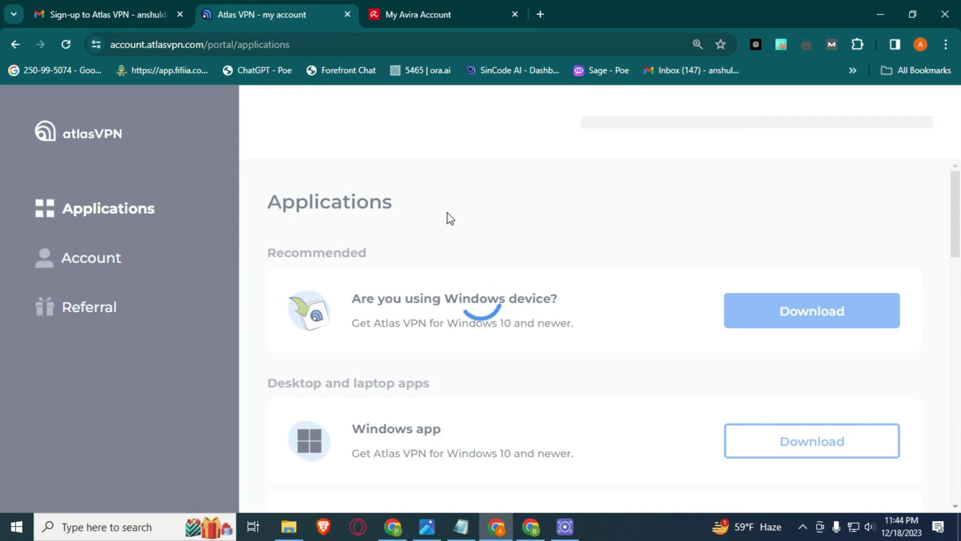
mouse_move(468, 247)
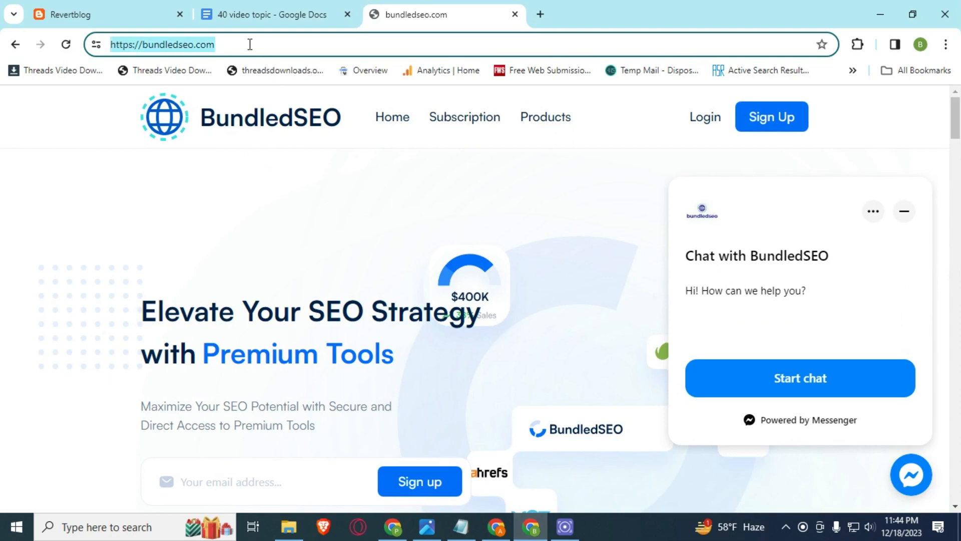
Reach Our Package Plans on bundledseo.com and show all features of the Medium plan.
scroll("down", 3)
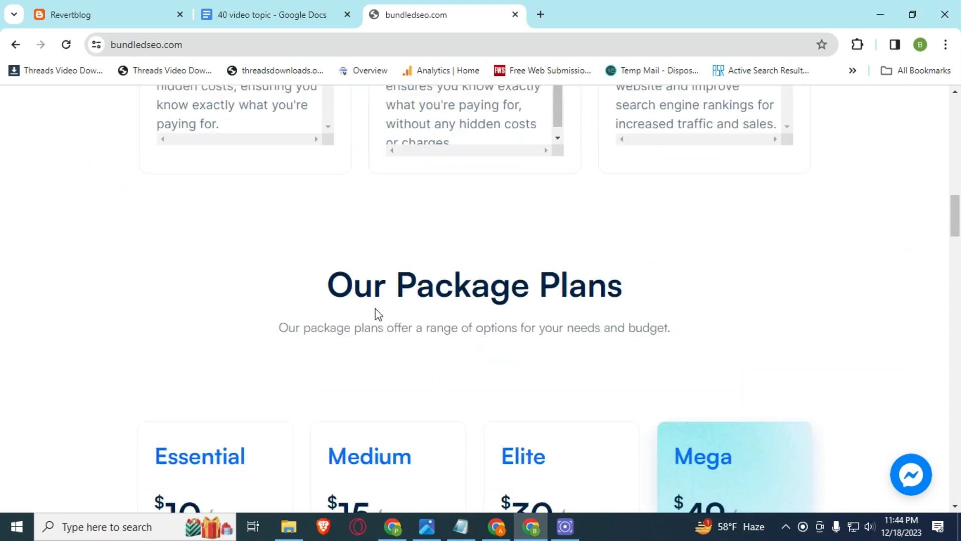
scroll("down", 3)
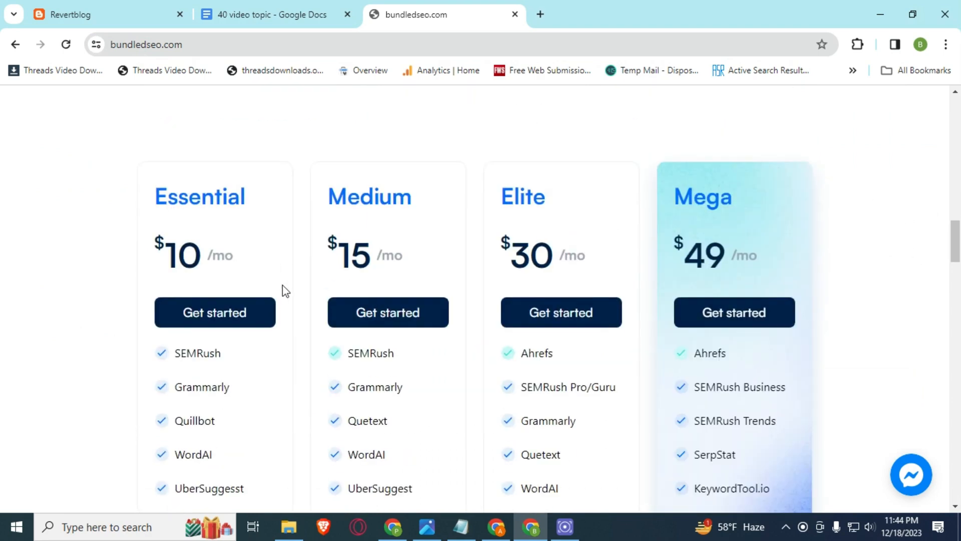
mouse_move(321, 268)
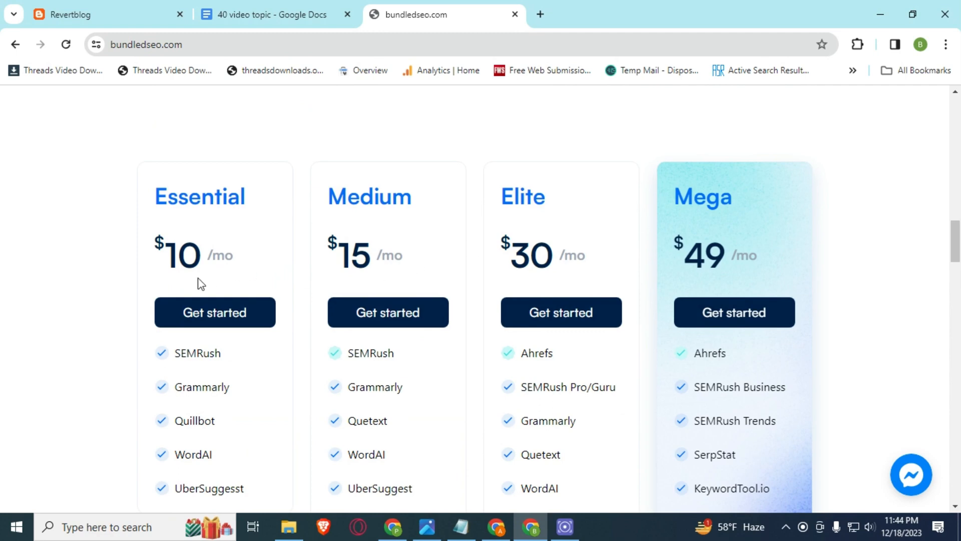
mouse_move(220, 375)
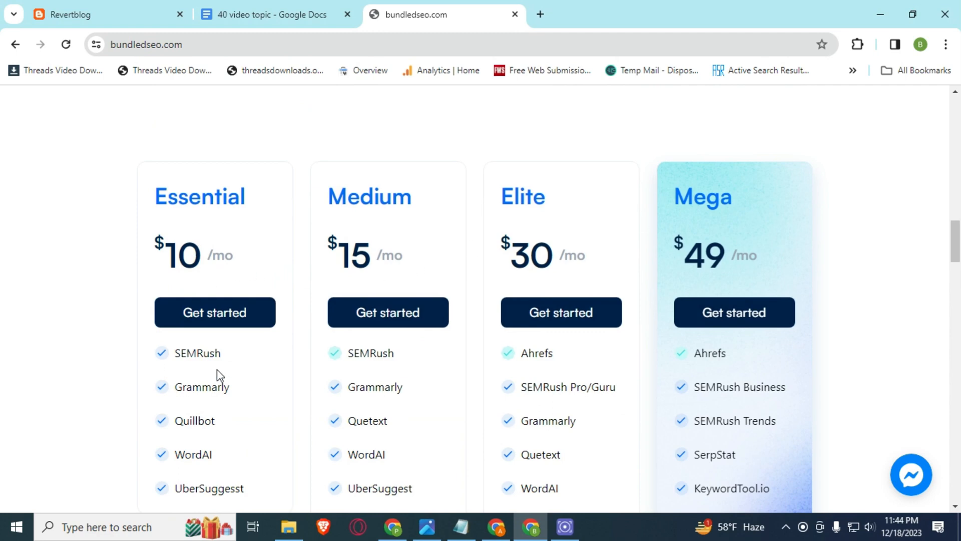
scroll("down", 3)
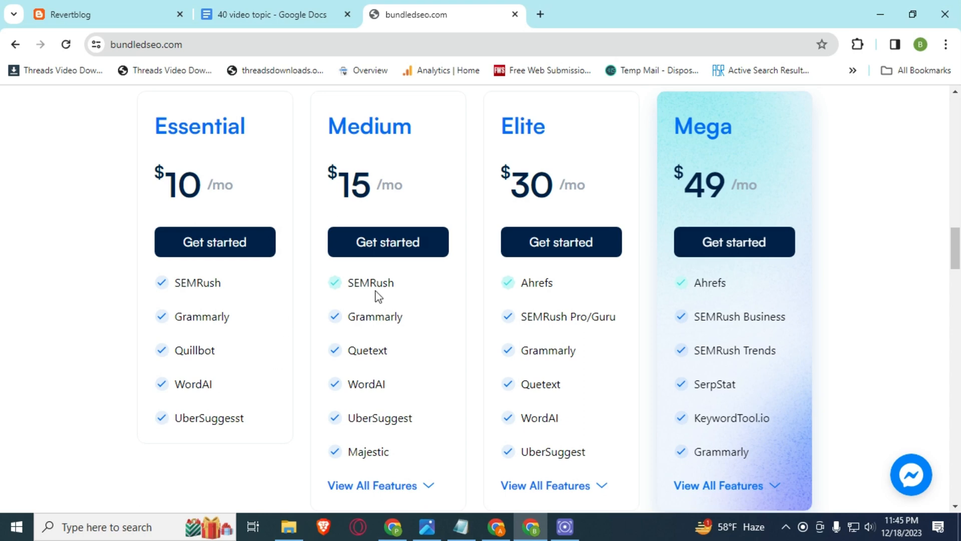
mouse_move(372, 384)
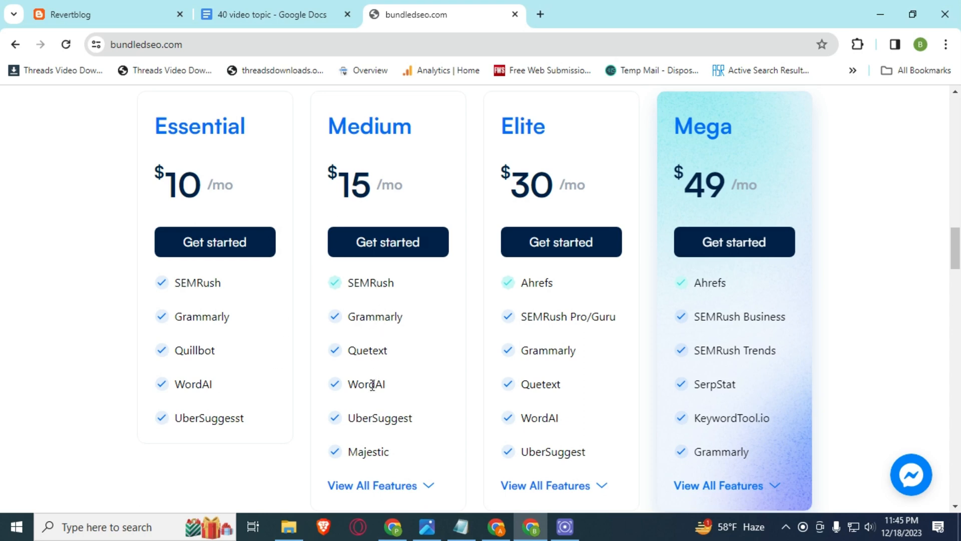
scroll("down", 3)
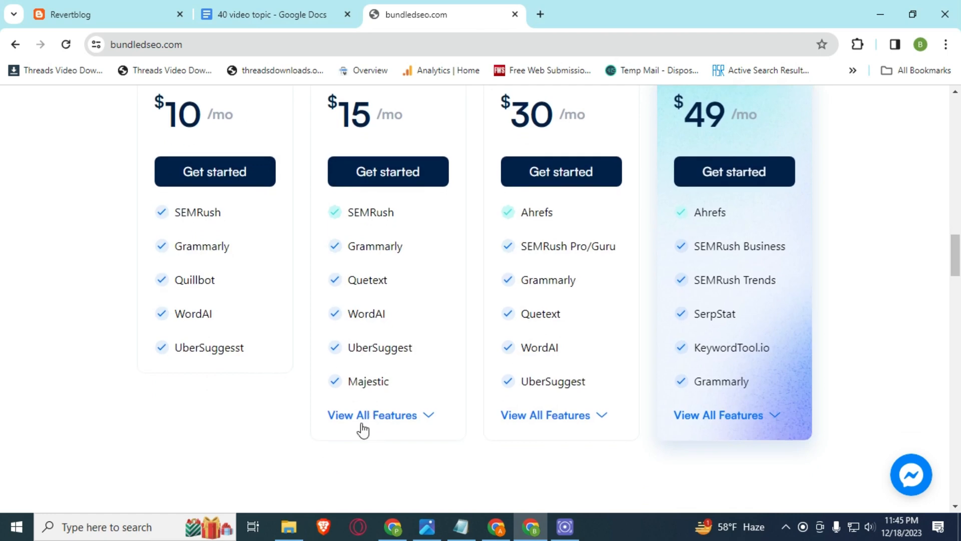
left_click(372, 414)
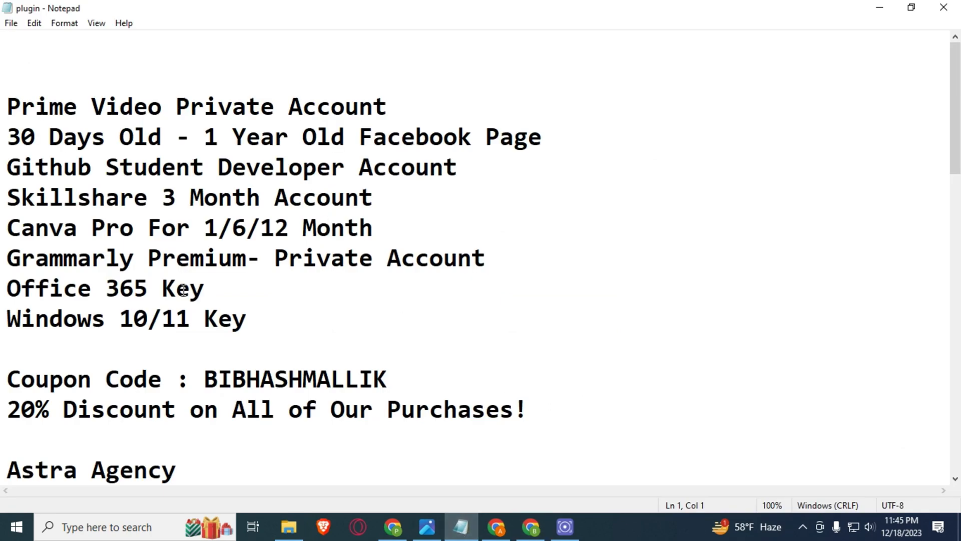
Append ' Online' so the note line reads 'Windows 10/11 Key Online'.
left_click(240, 378)
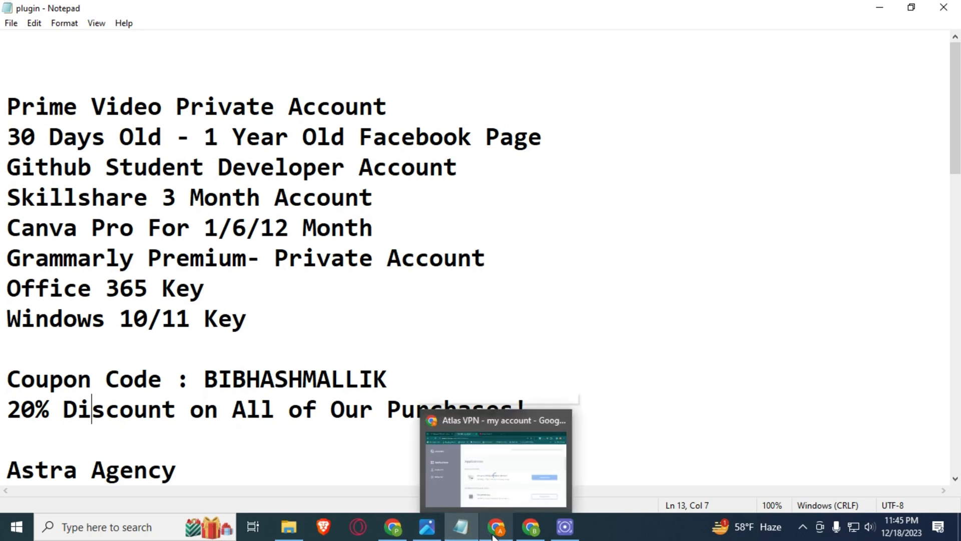
double_click(232, 318)
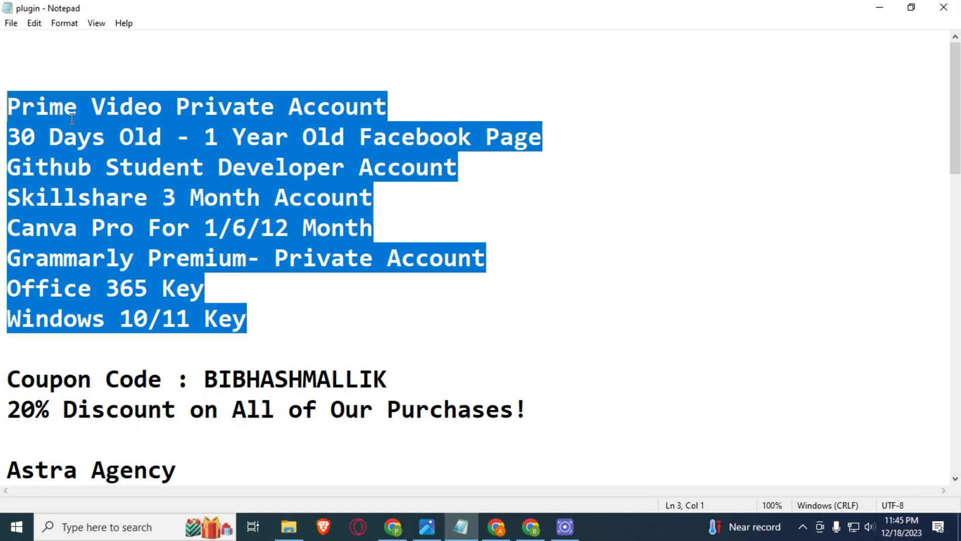
left_click(164, 318)
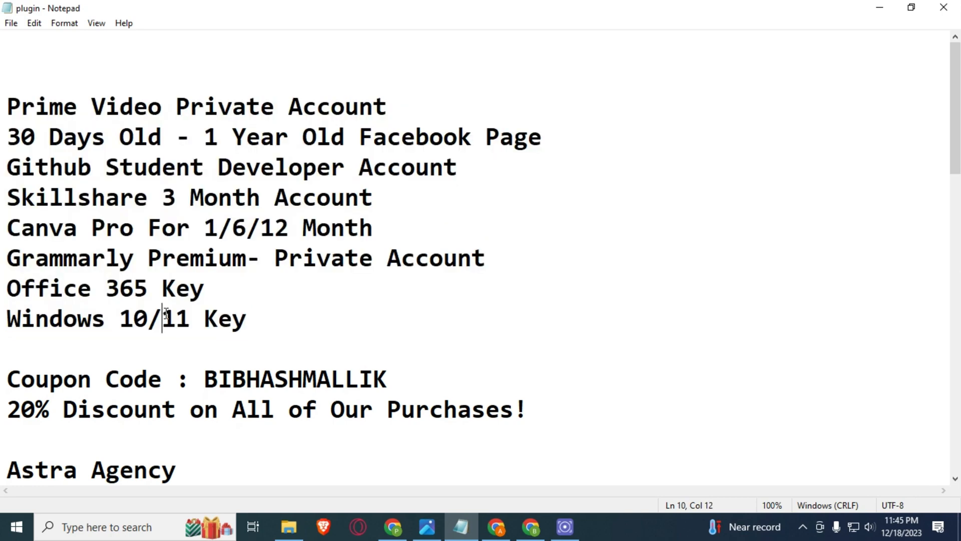
scroll("down", 3)
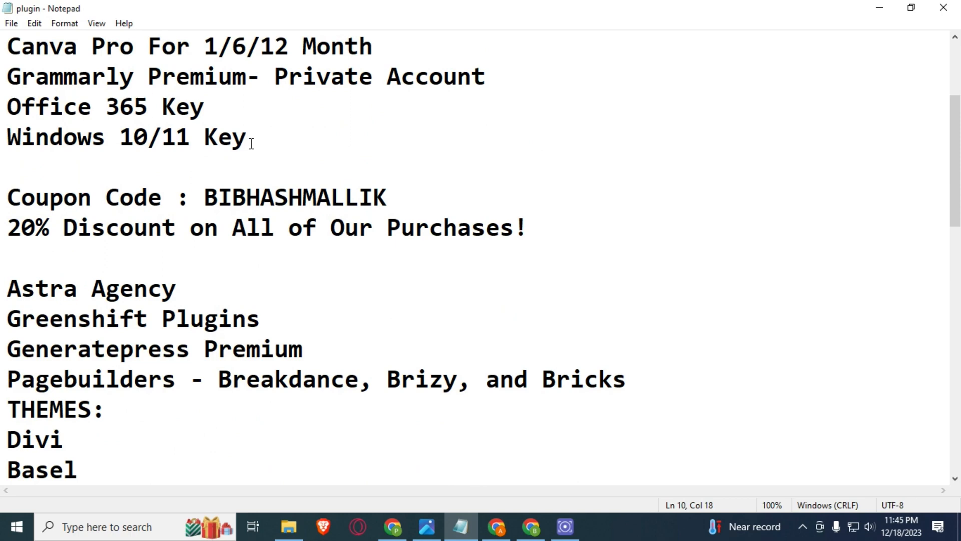
type("On")
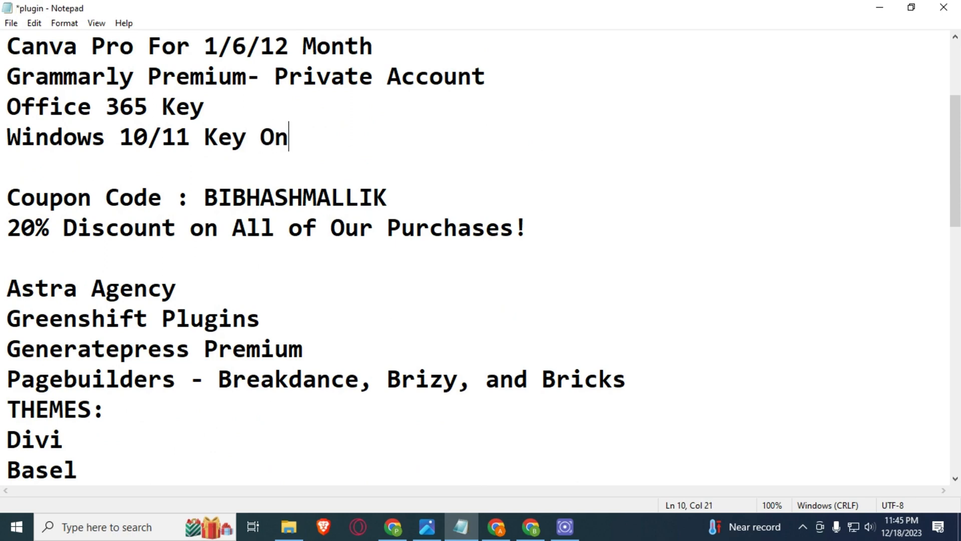
type("line")
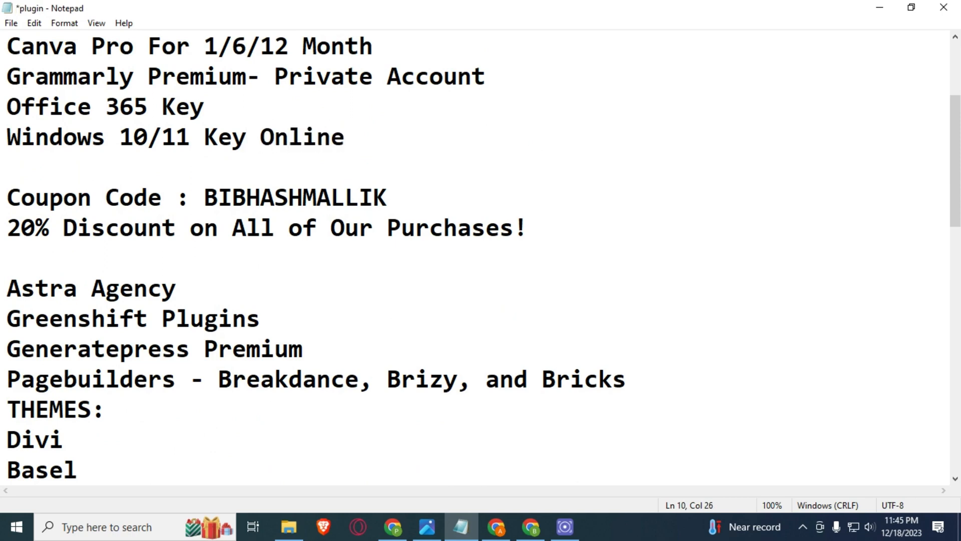
Scroll down through the themes and plugins list in the notes.
scroll("down", 3)
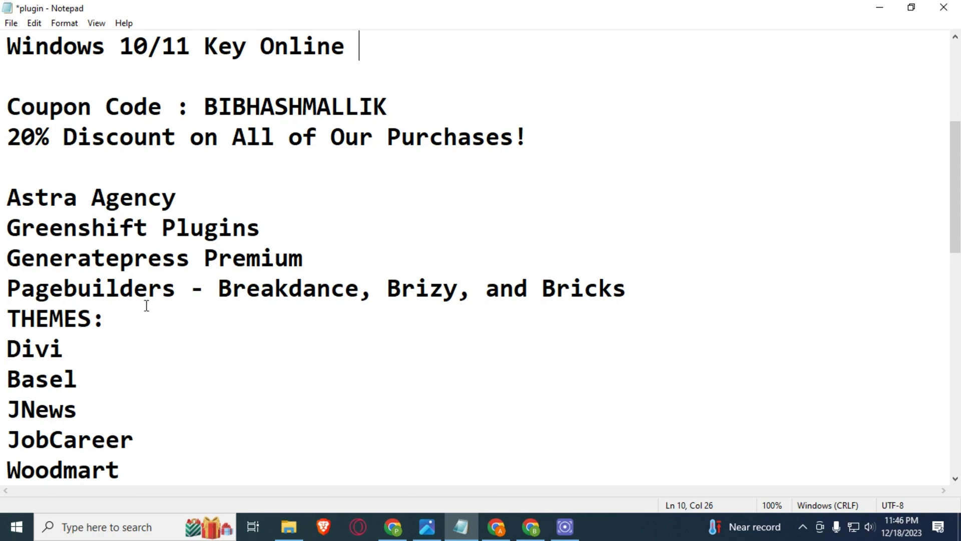
scroll("down", 3)
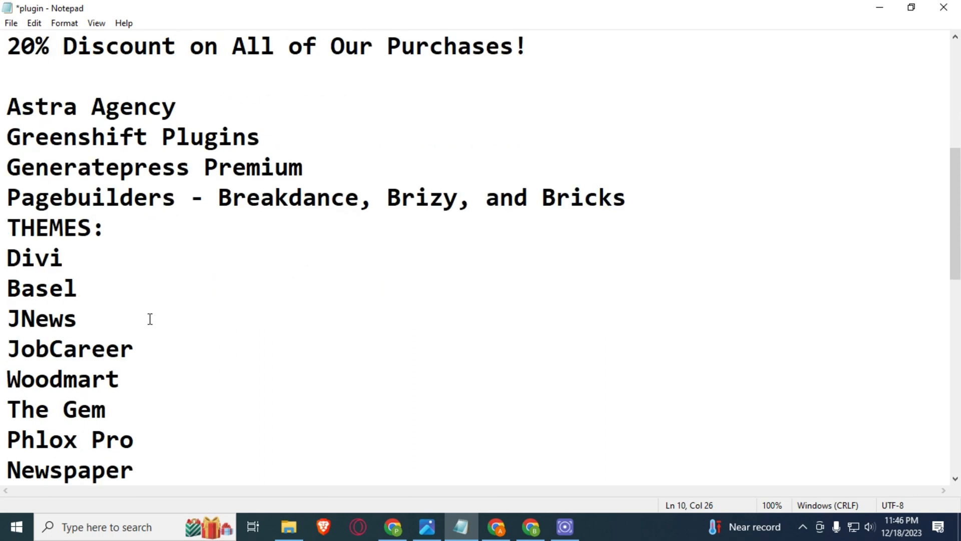
scroll("down", 3)
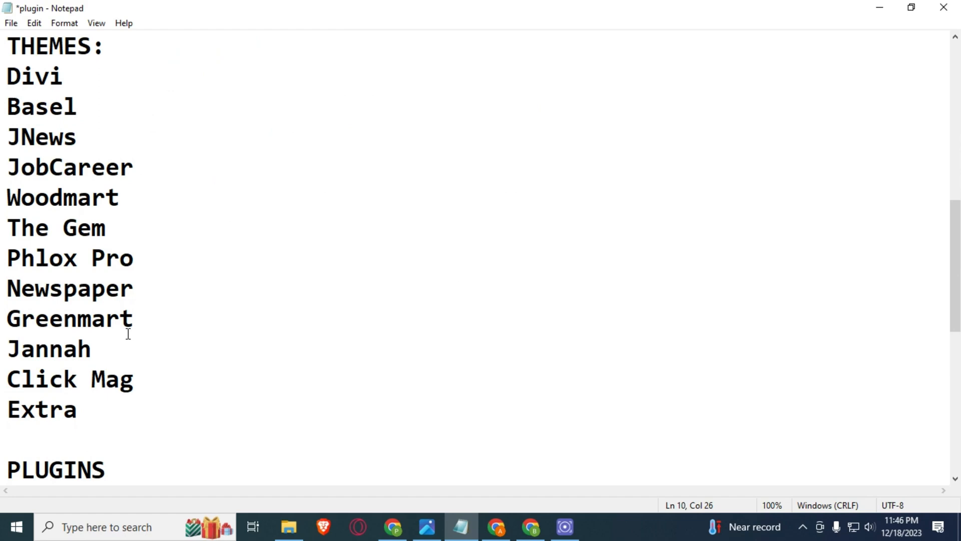
scroll("down", 3)
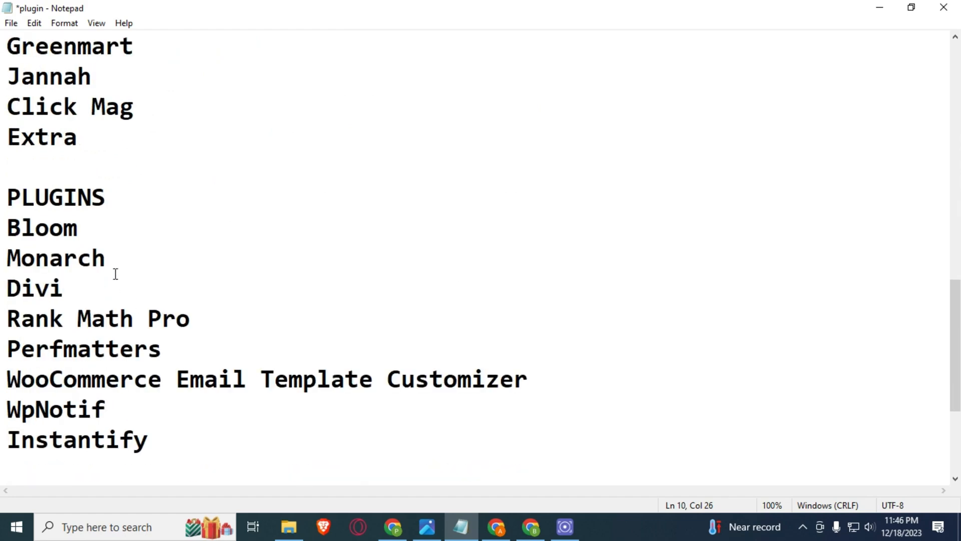
scroll("down", 3)
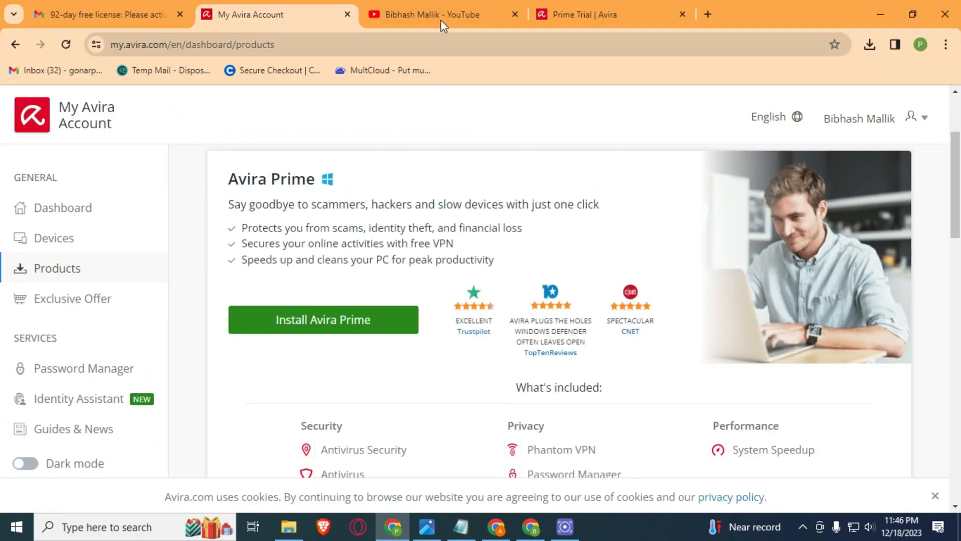
Switch to the Bibhash Mallik YouTube channel tab in Chrome.
left_click(441, 14)
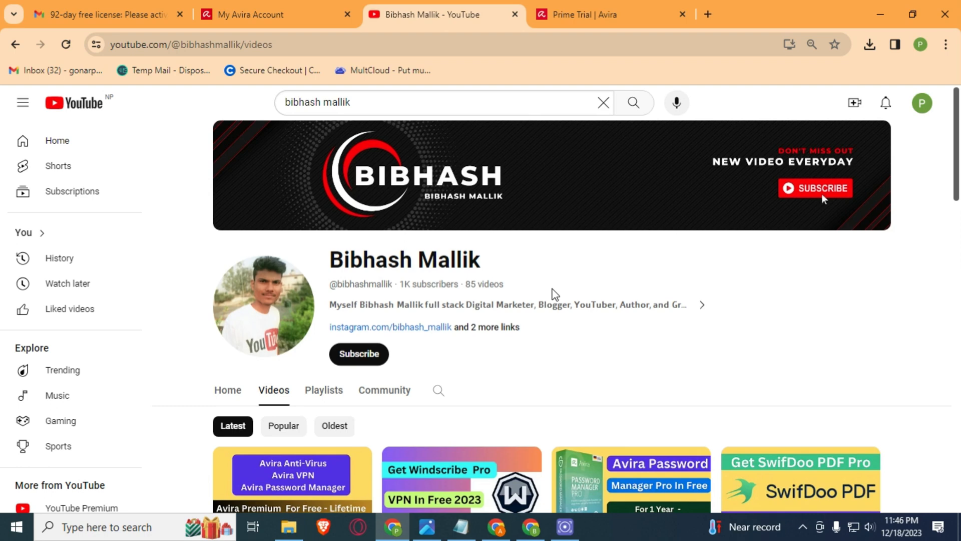
mouse_move(558, 295)
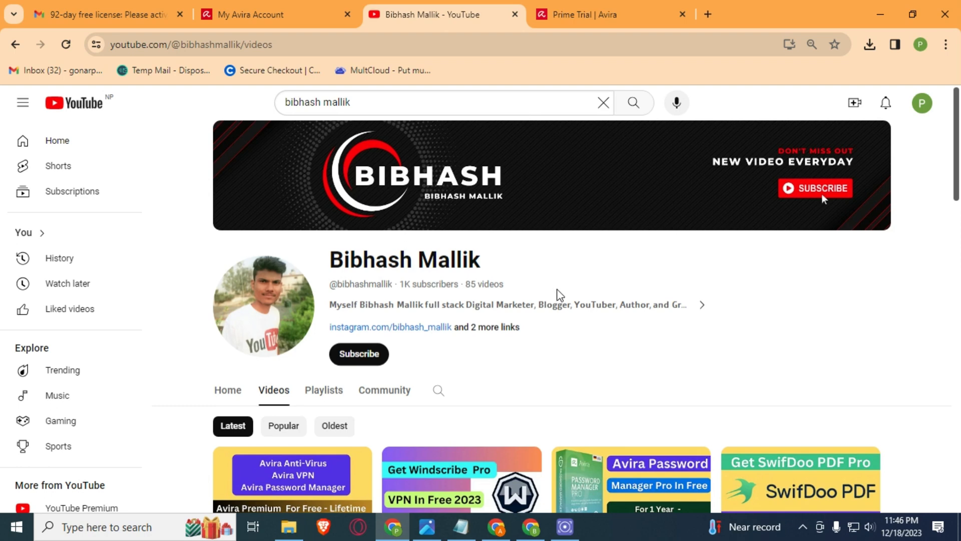